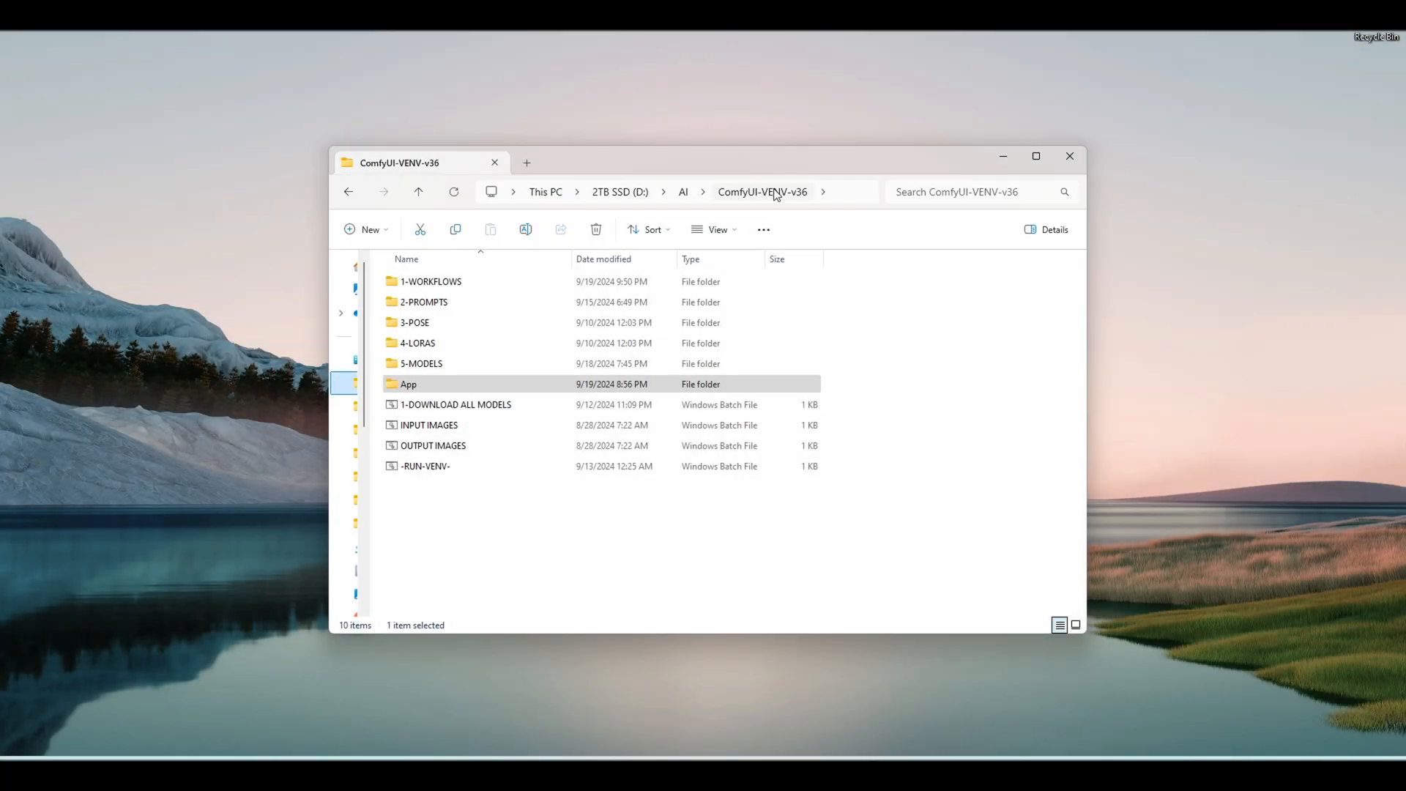
Step: Run the -RUN-VENV- launcher in the ComfyUI-VENV-v36 folder to start ComfyUI
click(426, 466)
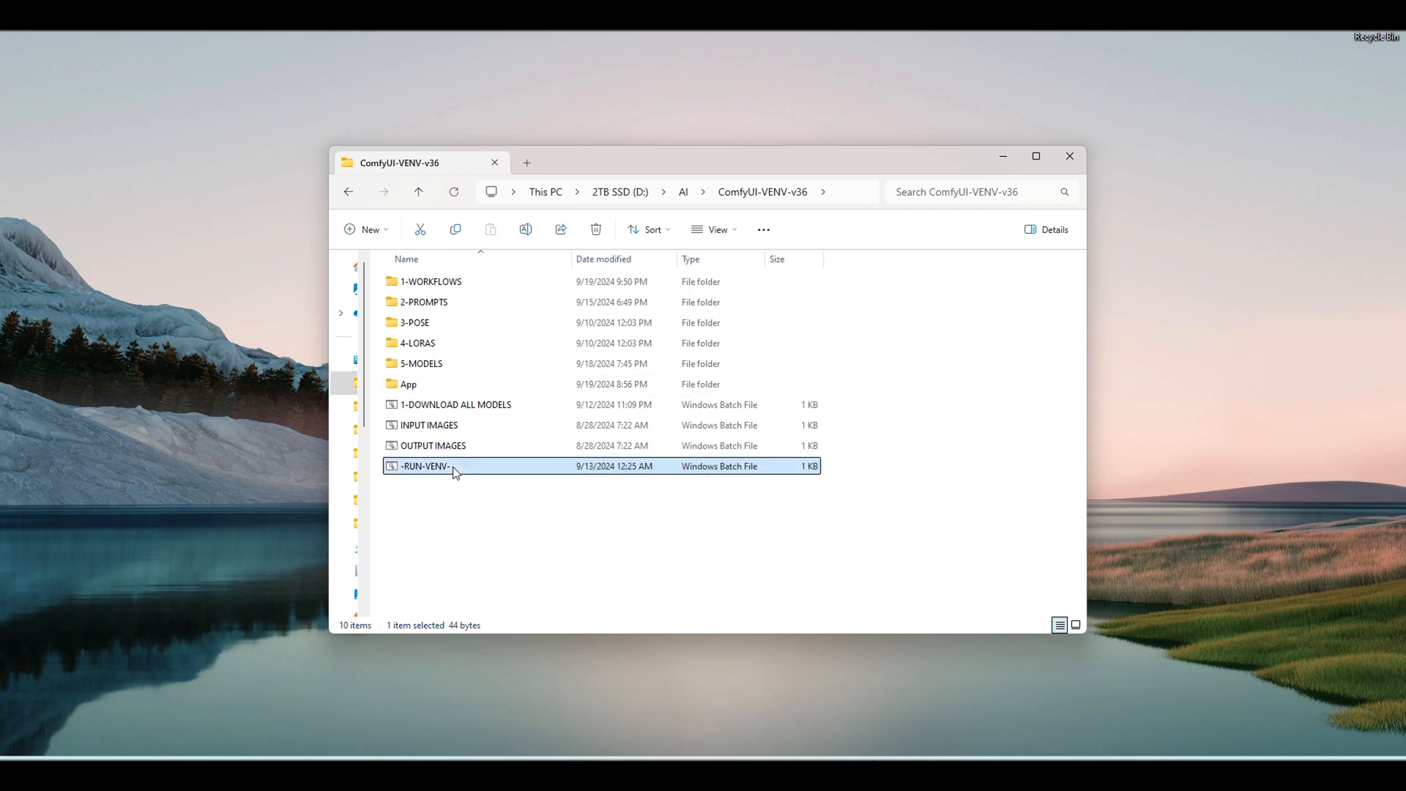
double_click(426, 466)
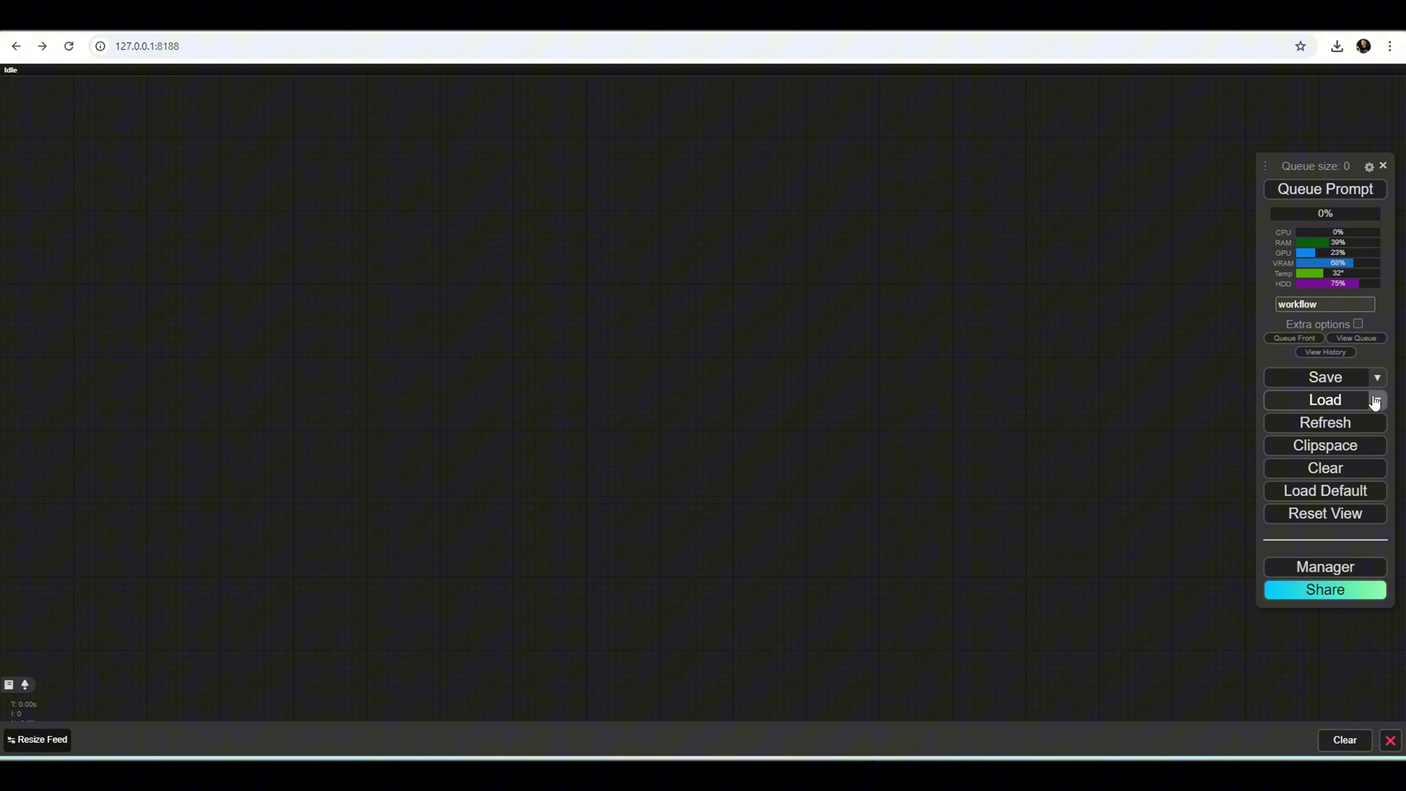
Step: Load the saved PRODUCT BG workflow from the workflow list
click(1324, 400)
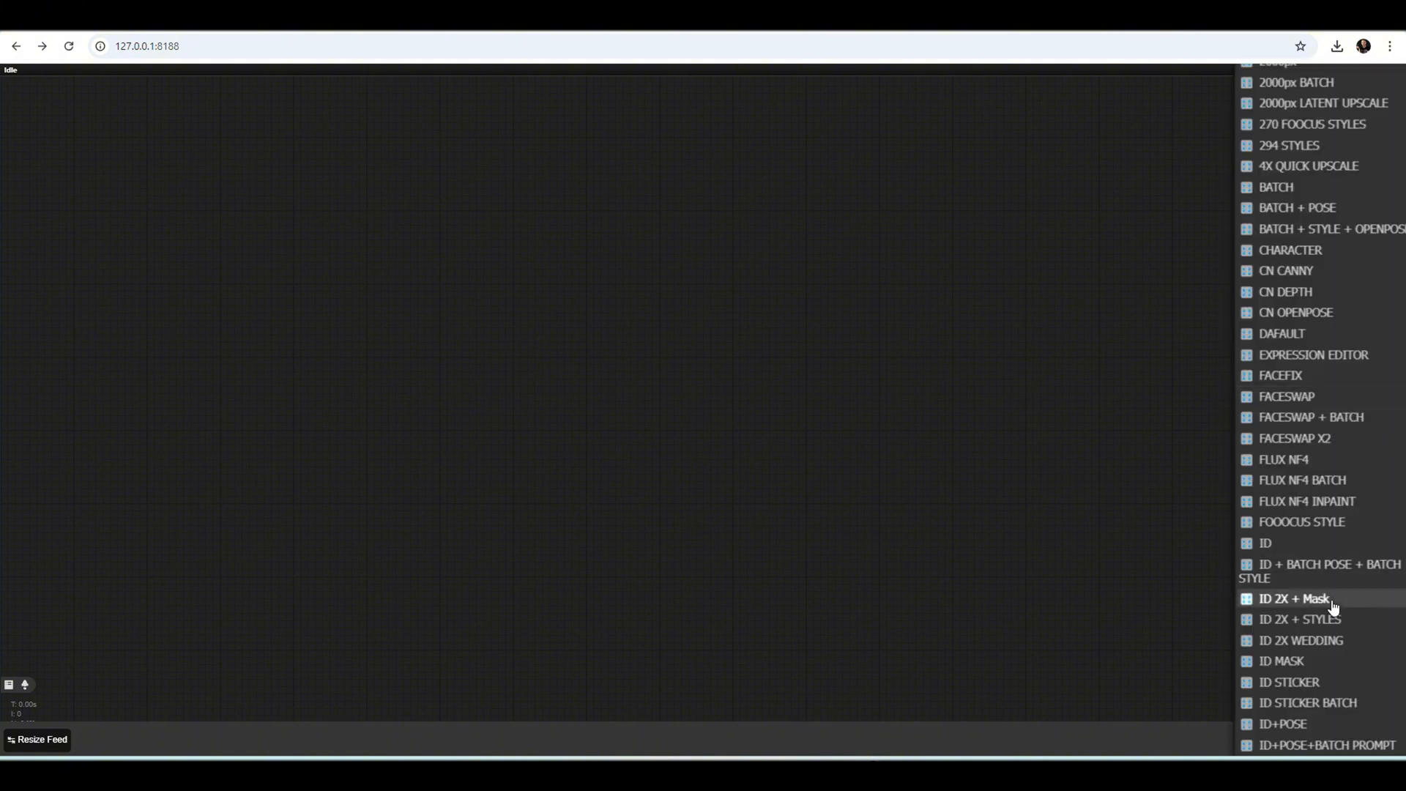
scroll(down, 3)
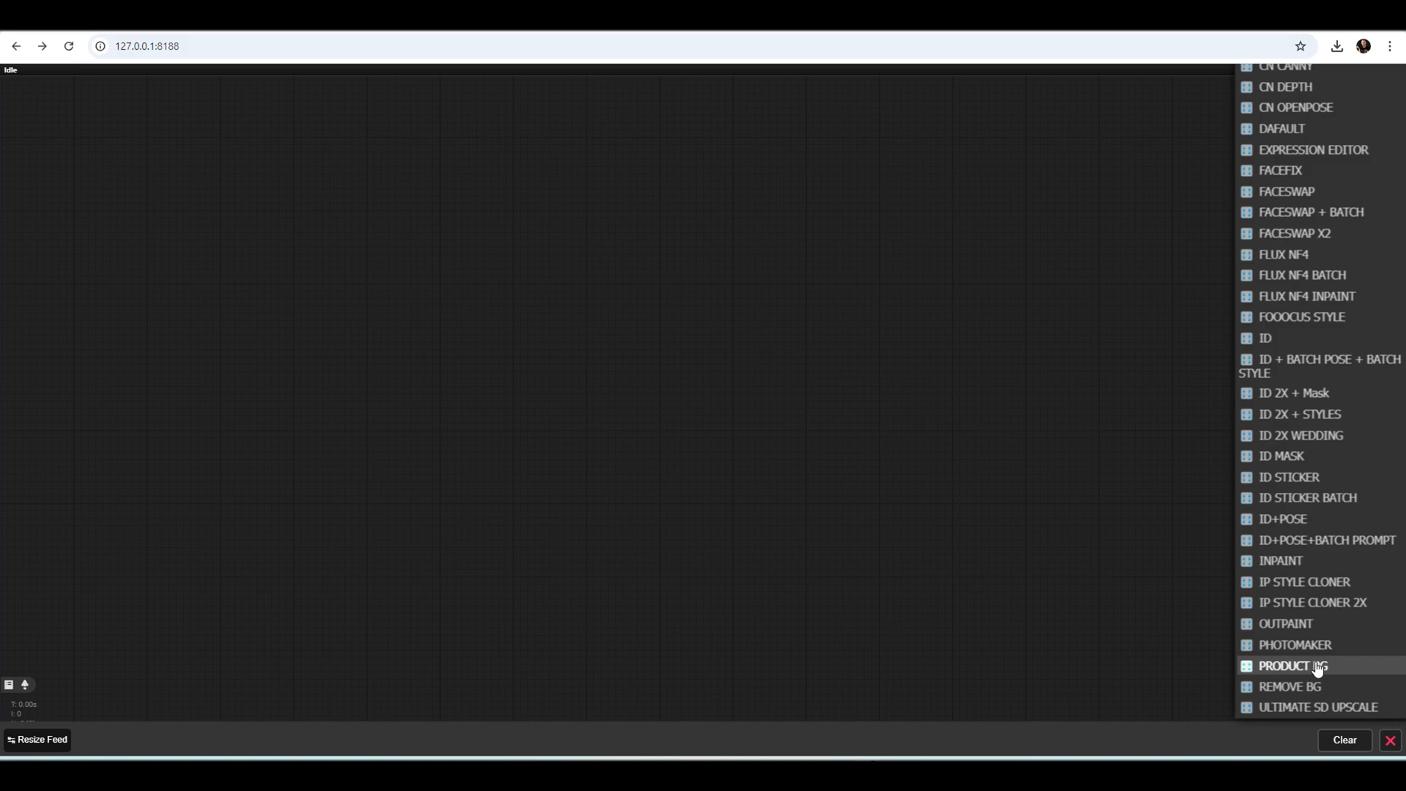
click(1294, 665)
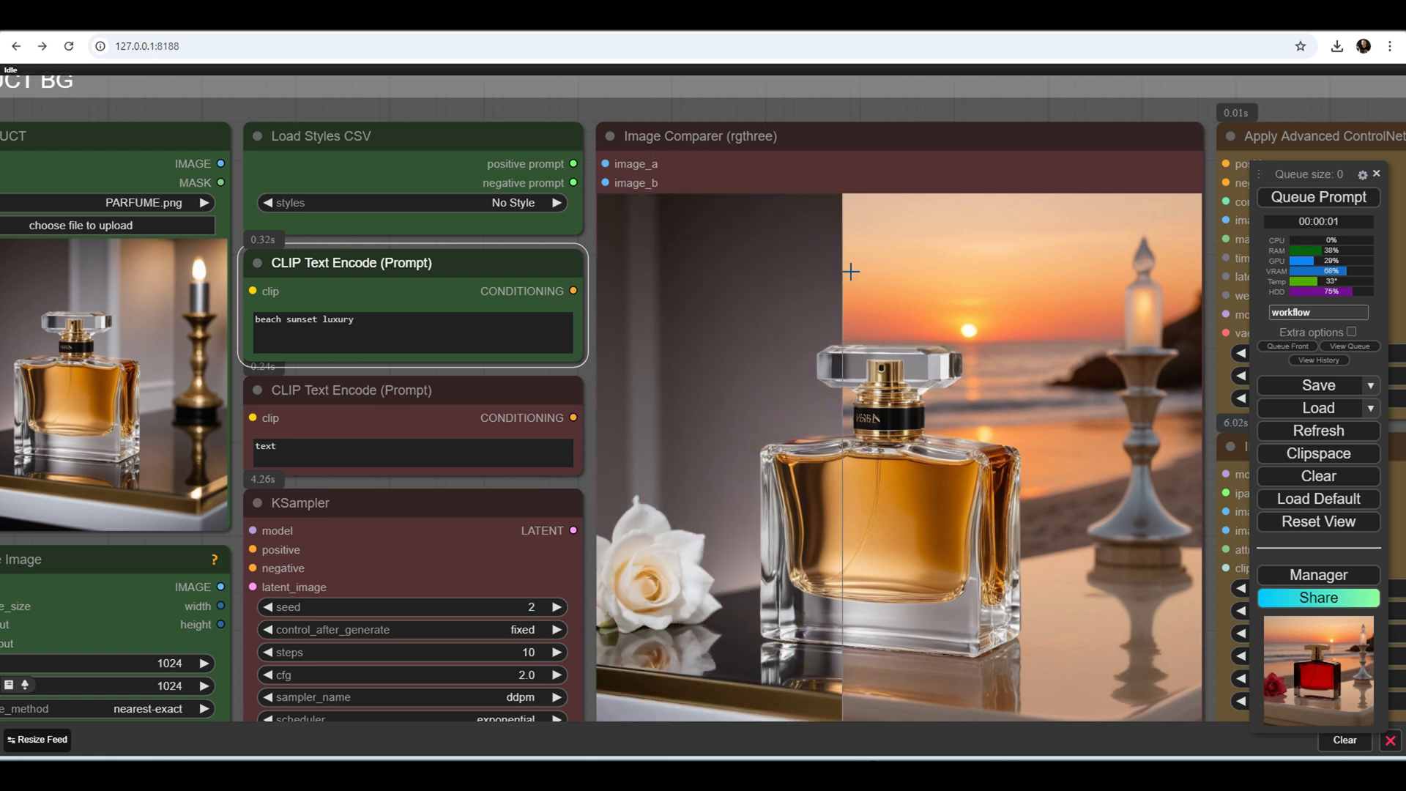
mouse_move(833, 286)
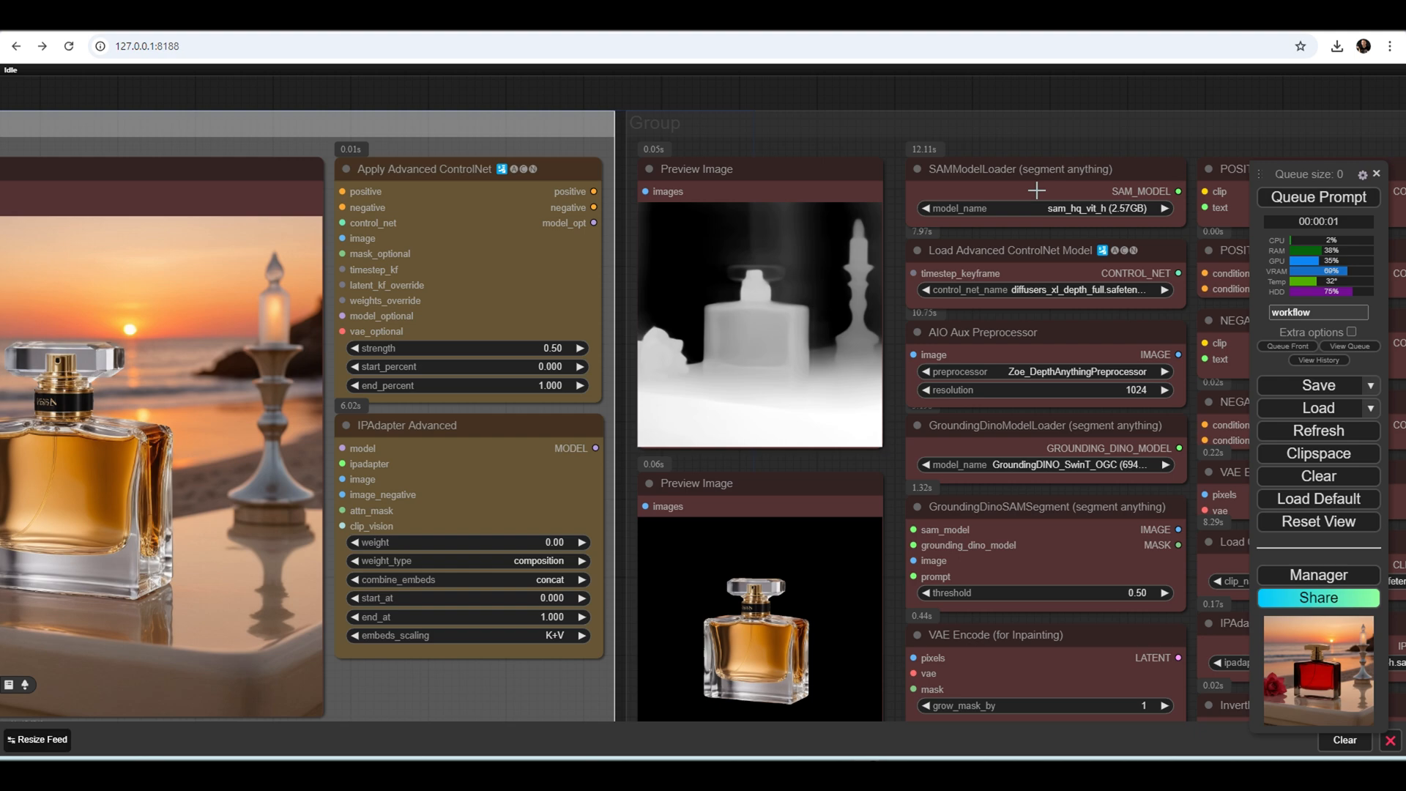
mouse_move(812, 501)
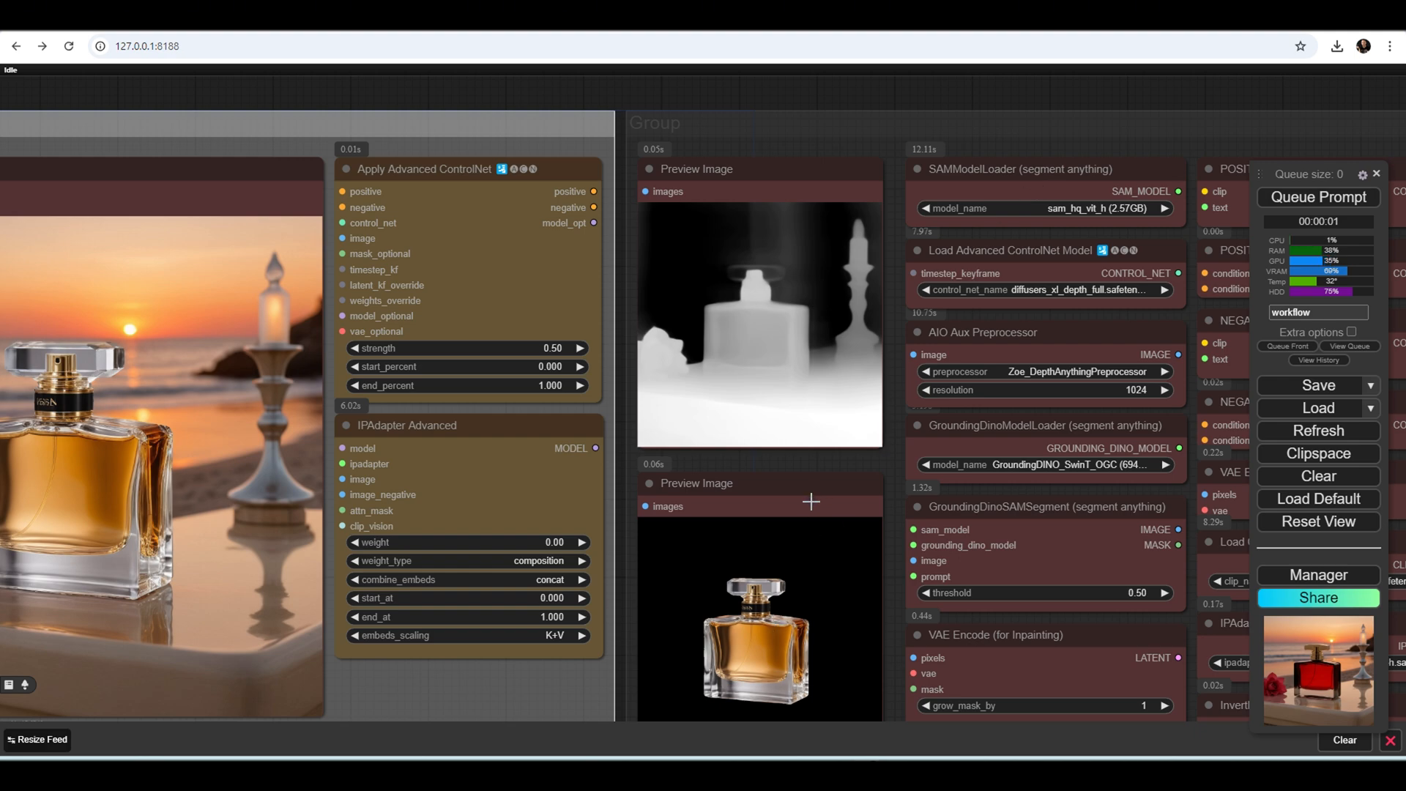
mouse_move(1055, 153)
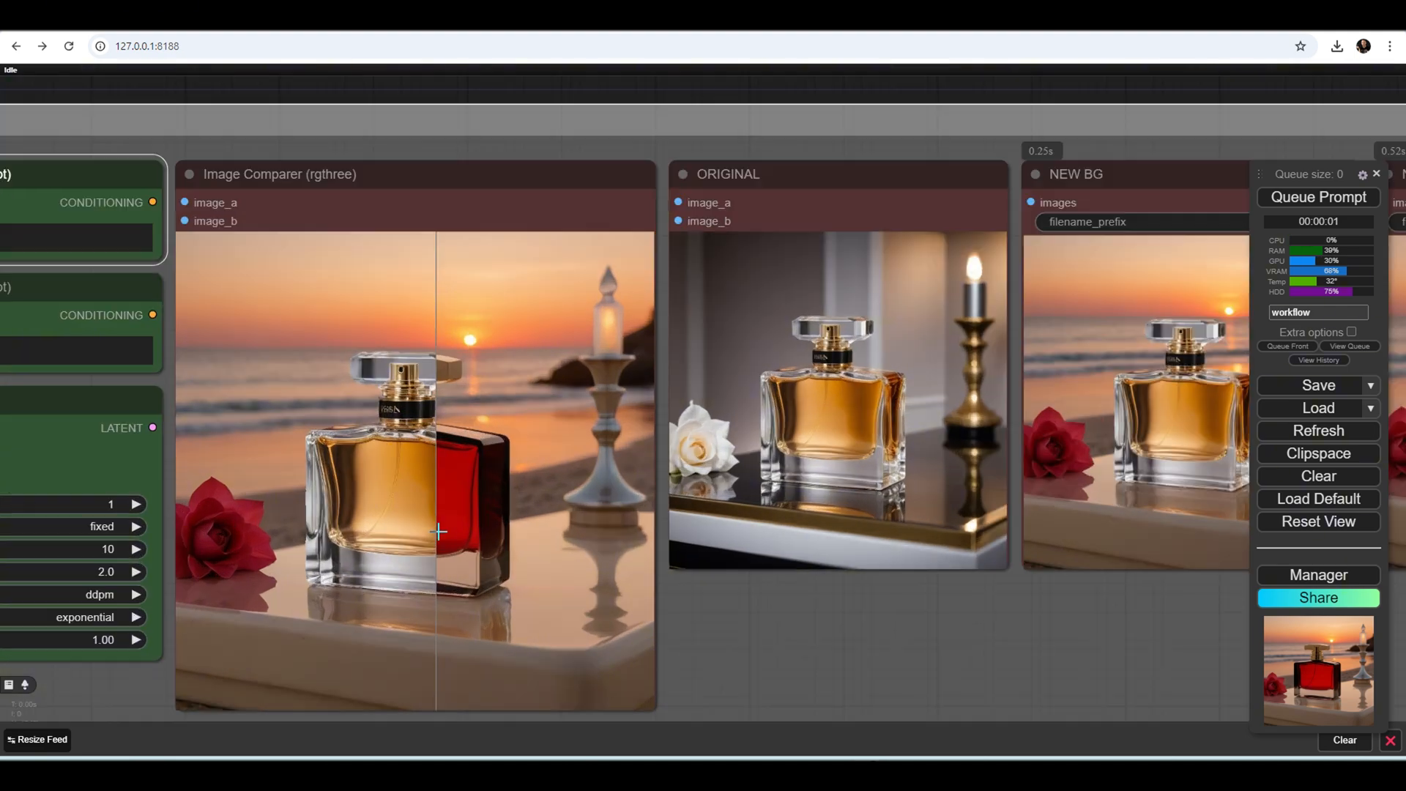
Step: Zoom the canvas toward the OBJECT, FACE, CLOTHES ETC node's string field
scroll(up, 3)
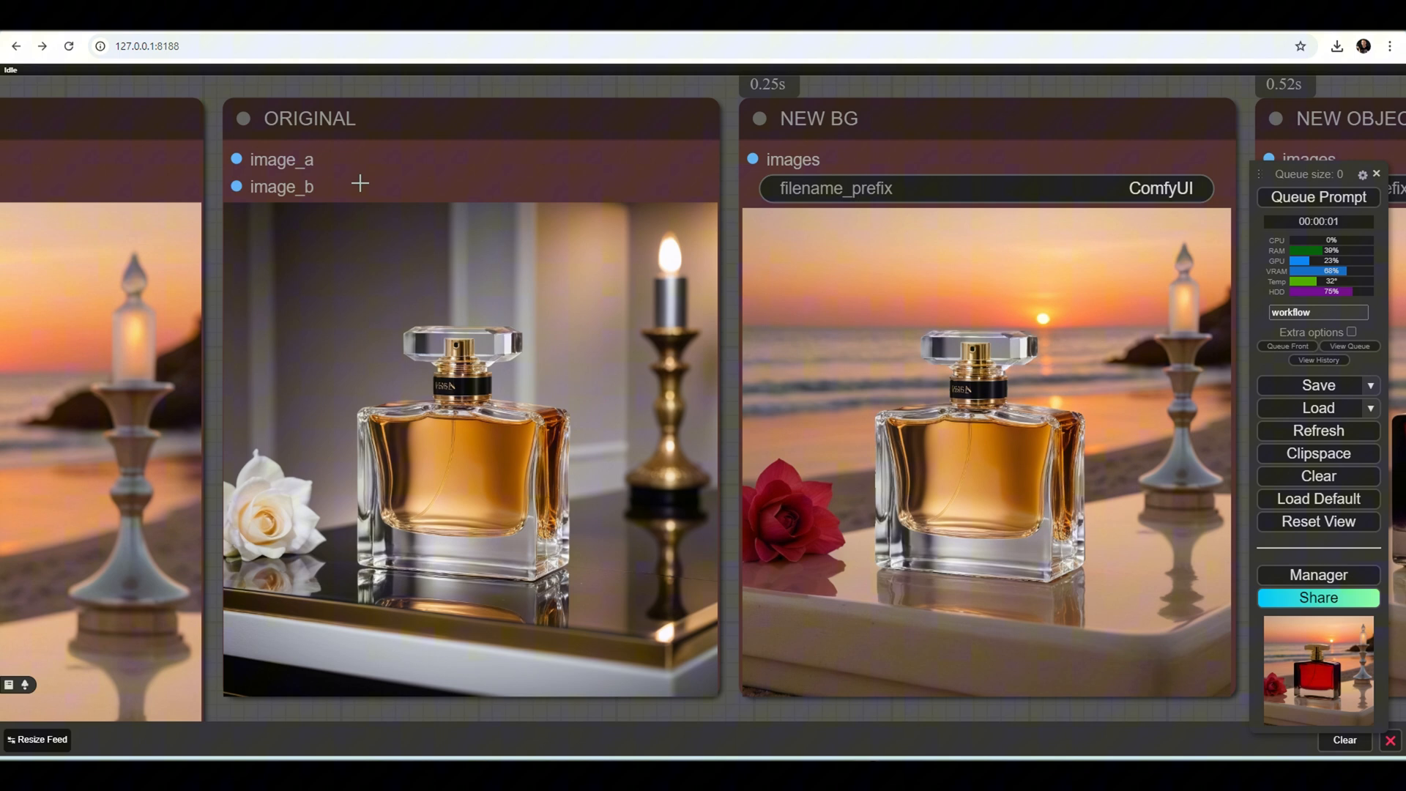
mouse_move(895, 251)
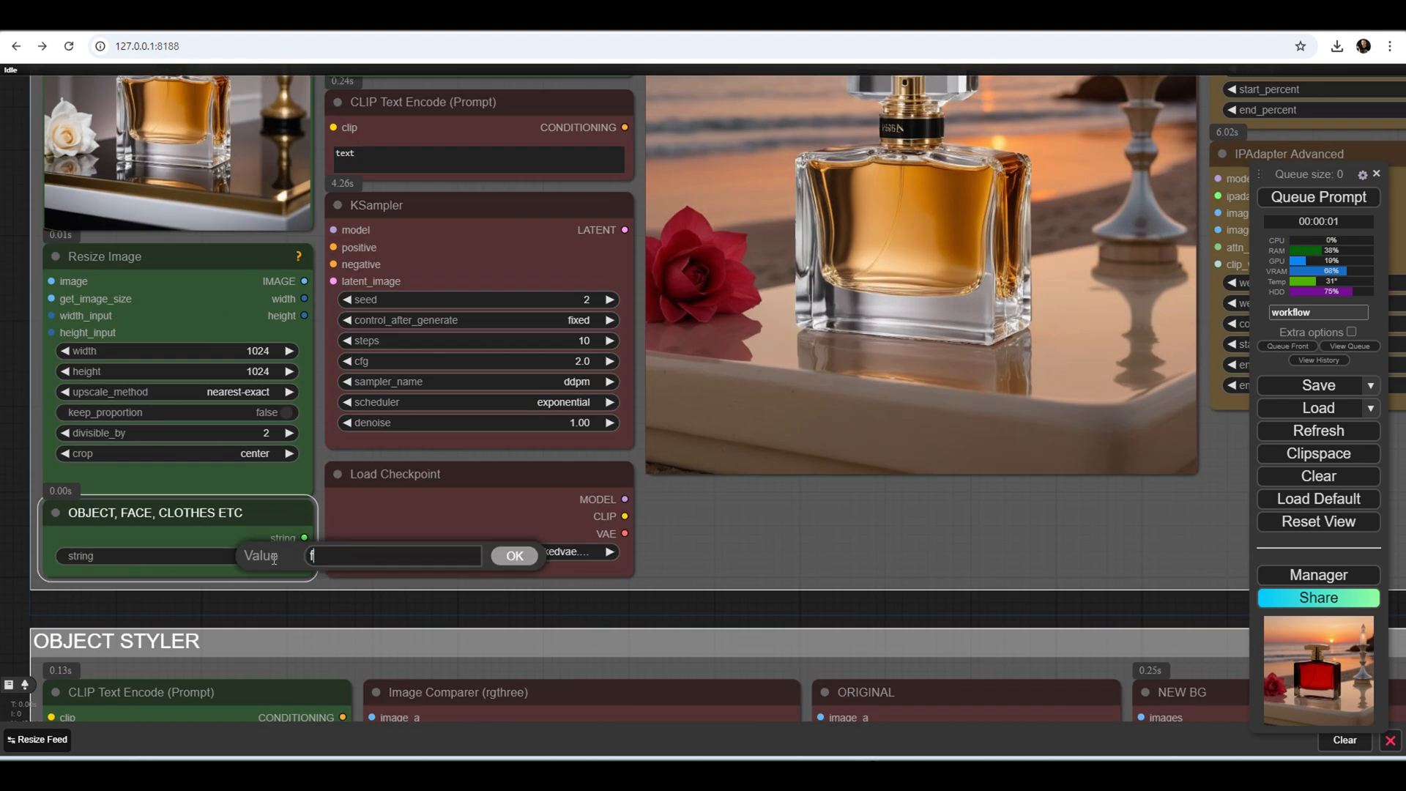
Step: Set the object to swap to "flower" and queue a new generation of perfume images
text(lower)
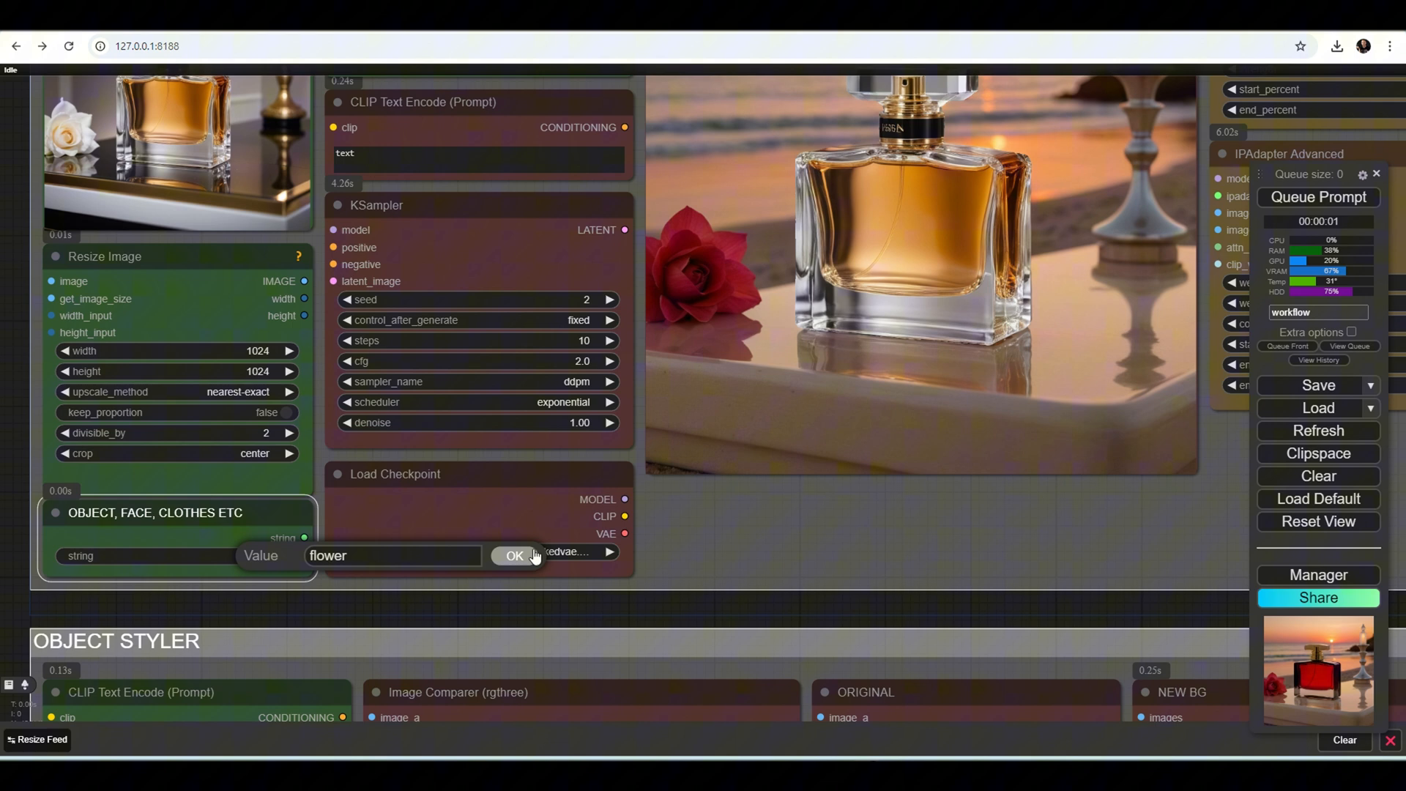
click(514, 555)
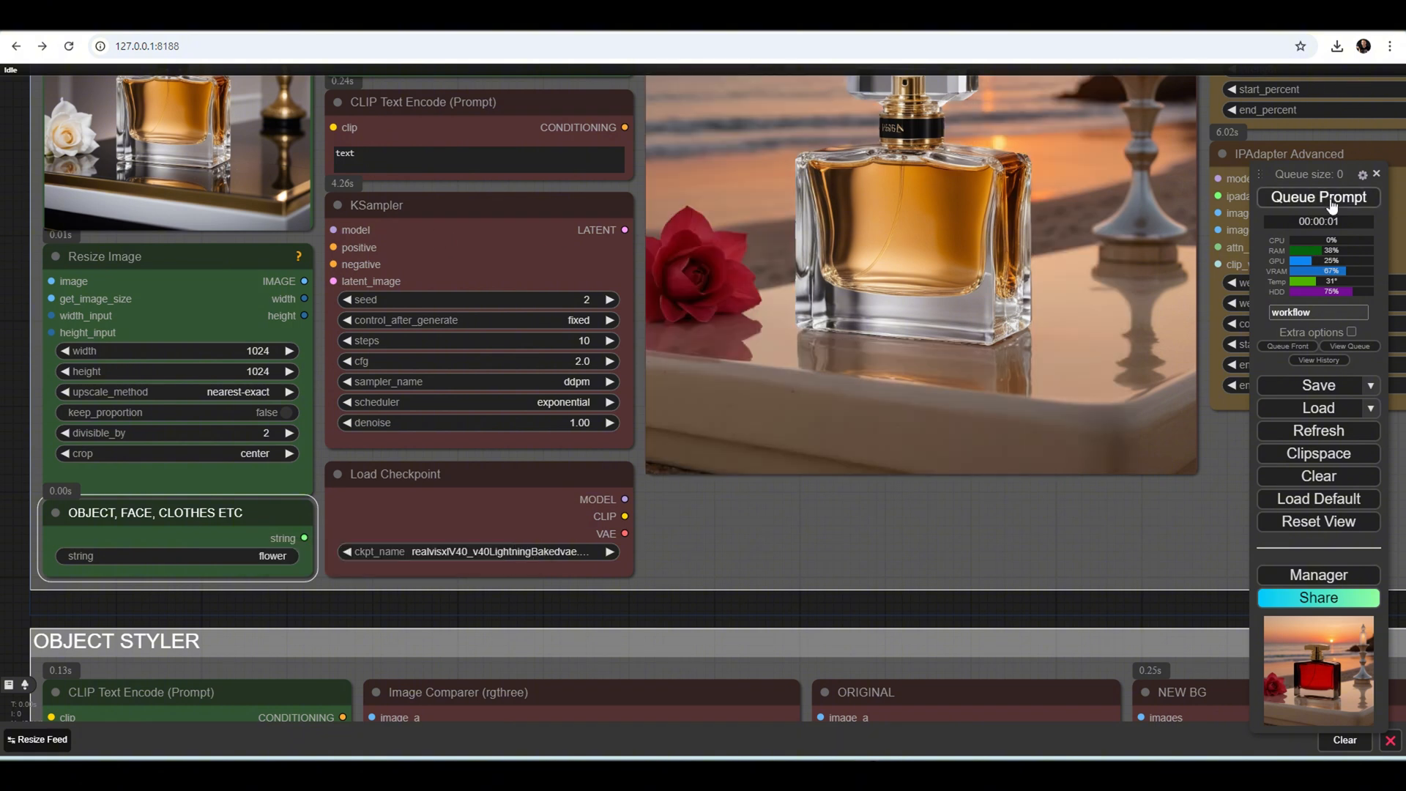
click(1317, 196)
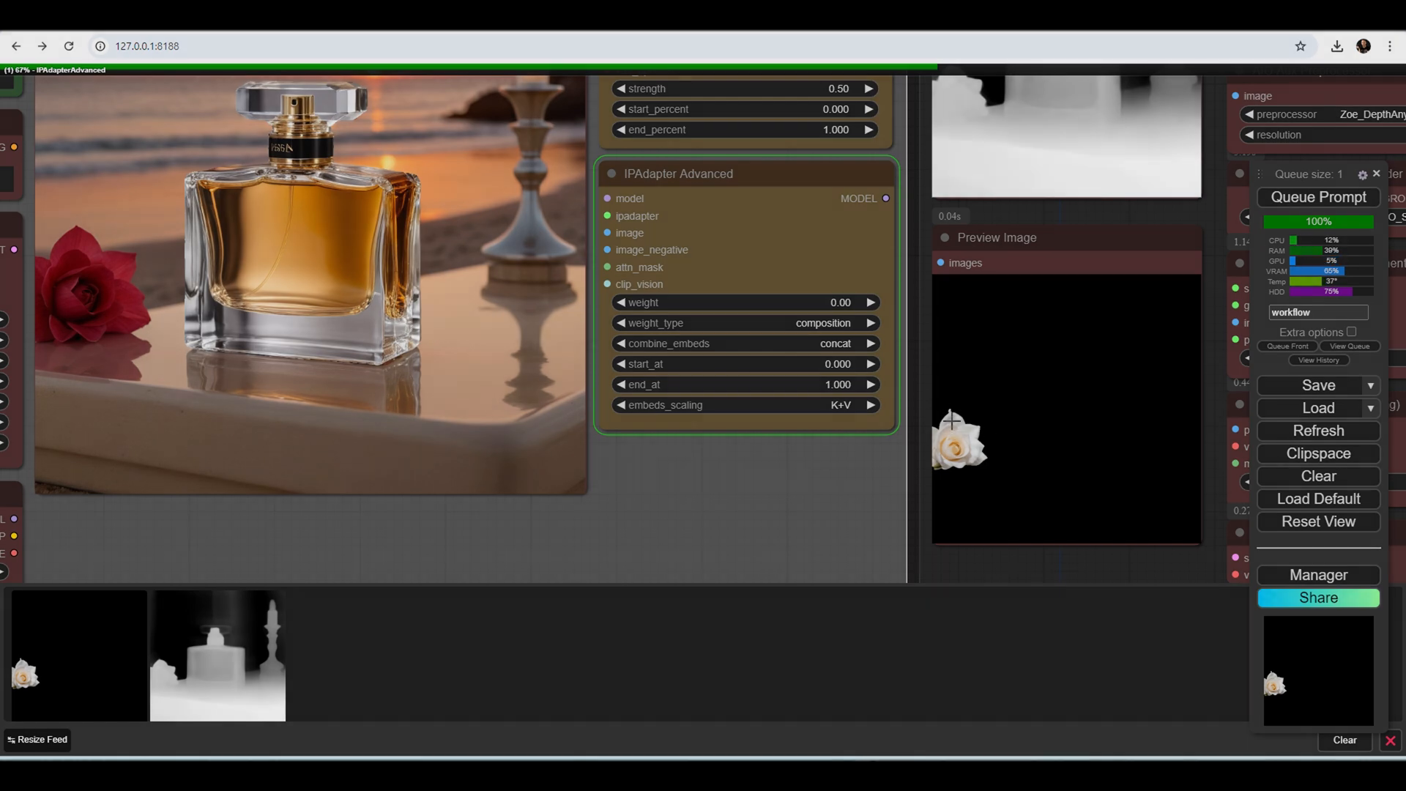
click(1318, 197)
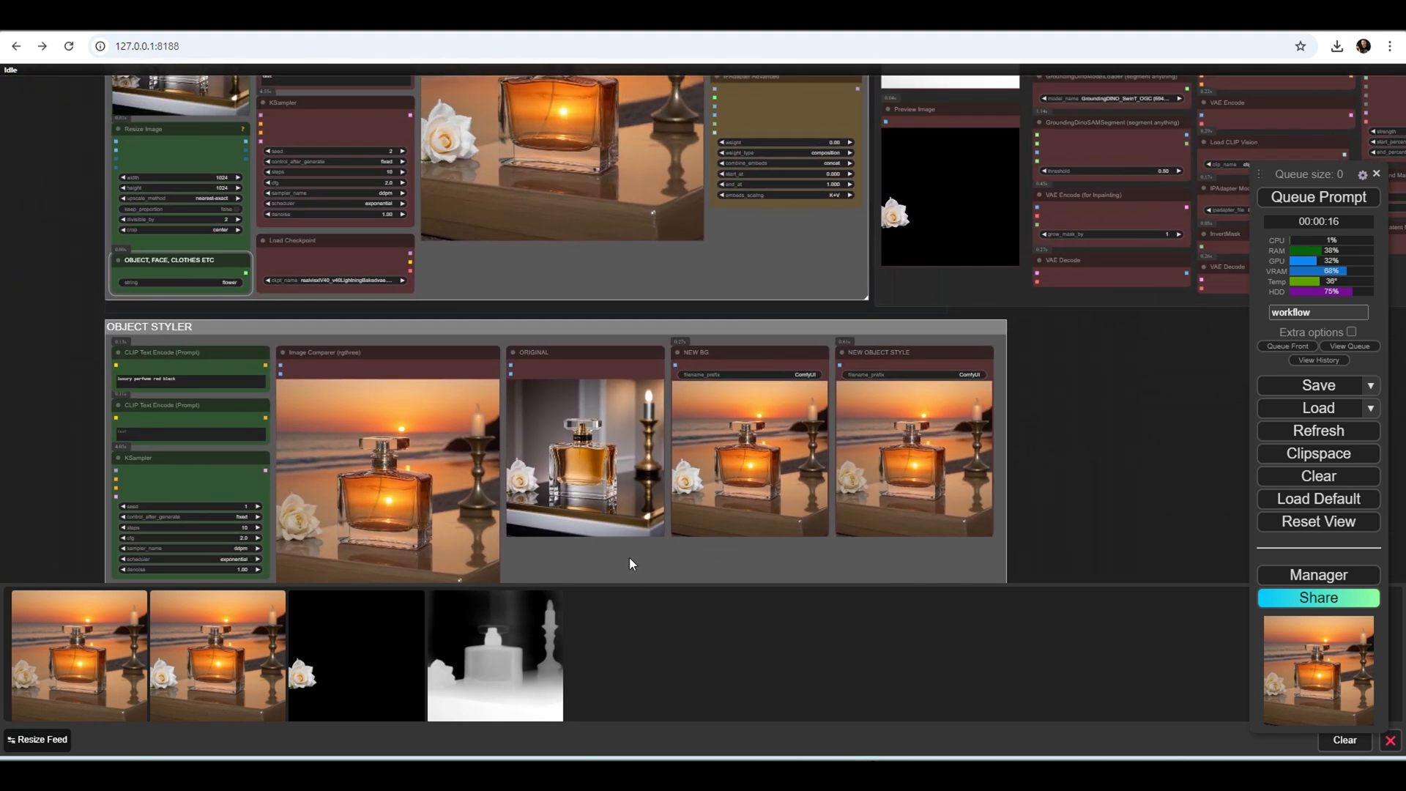
mouse_move(106, 360)
text(t)
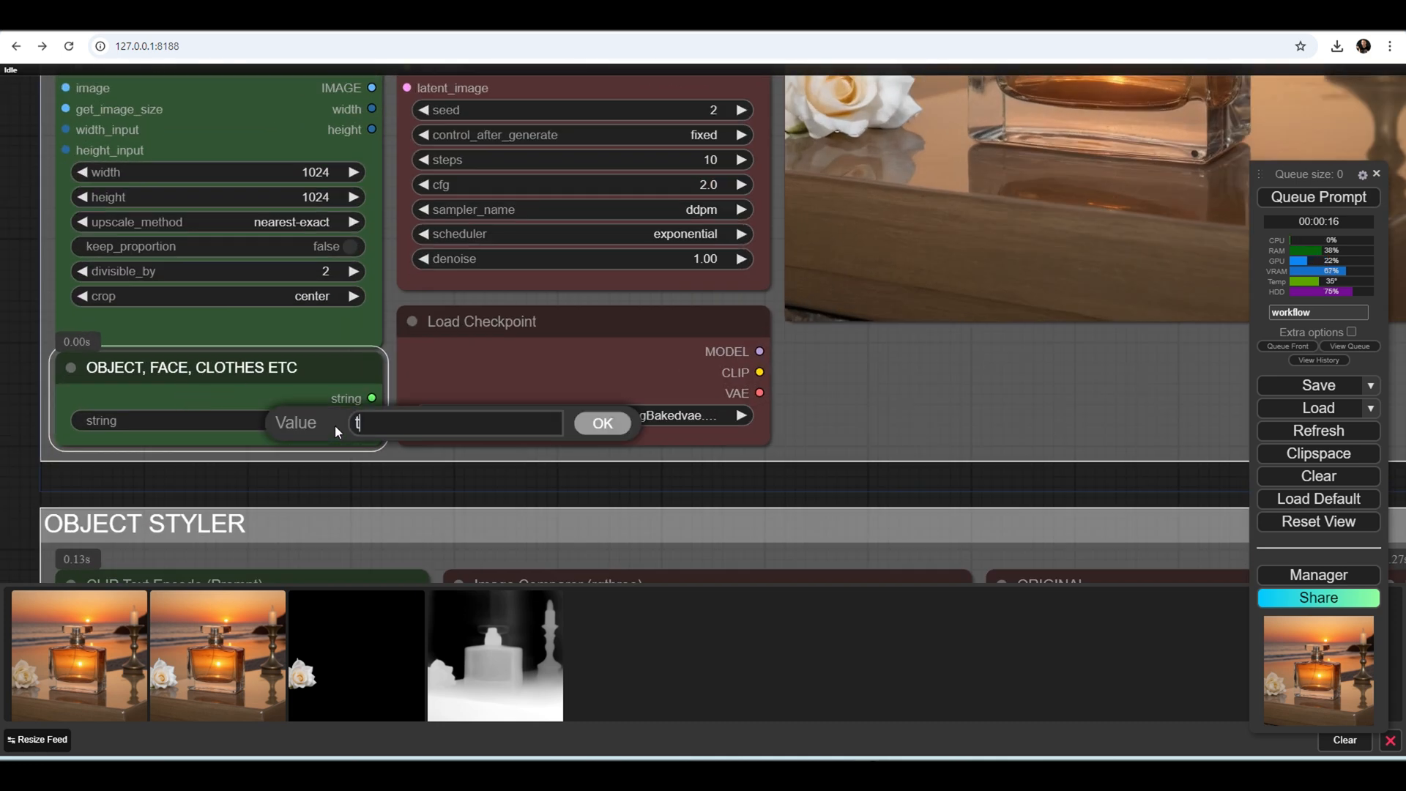
Step: Run swaps with "table" then "candle" as the target object, then clear the canvas
text(ab)
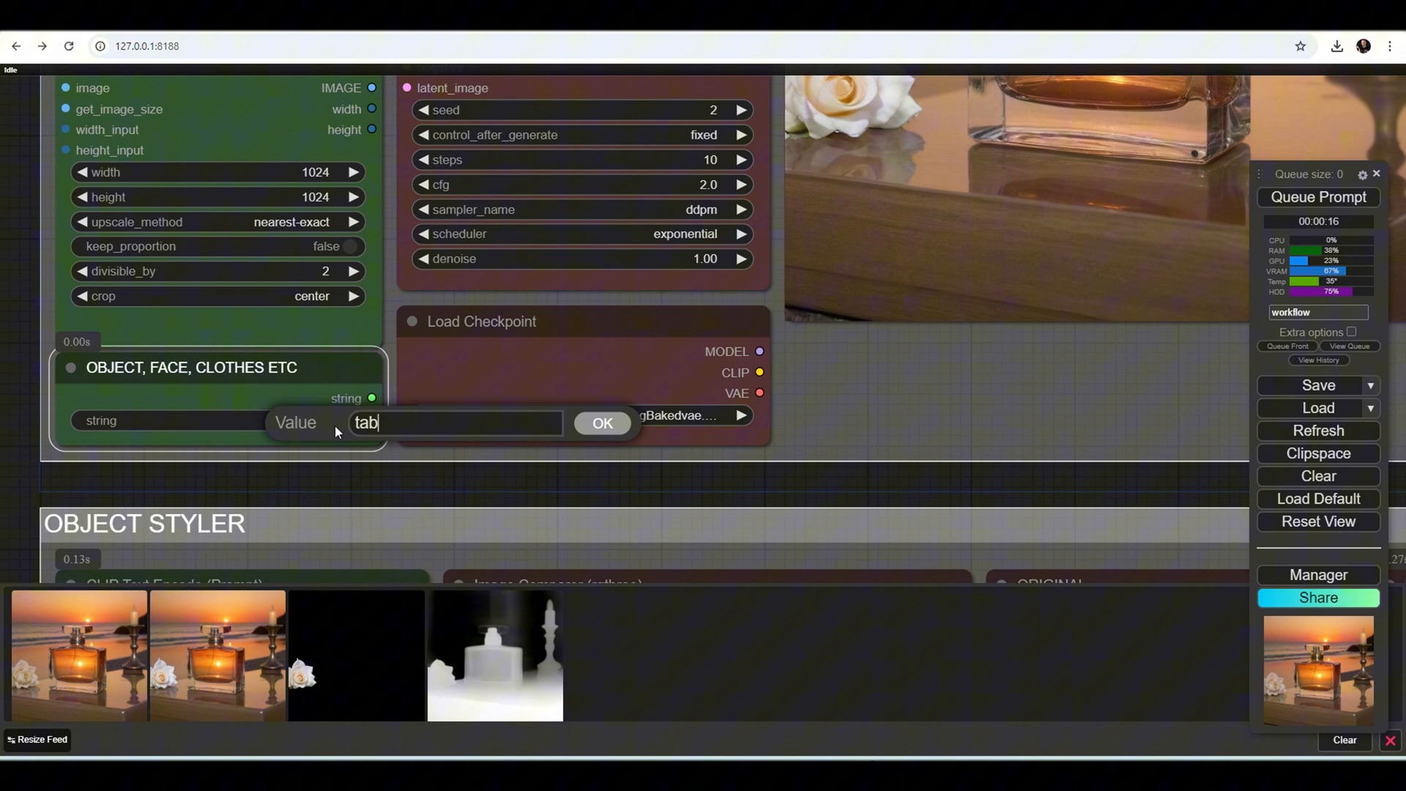
text(le)
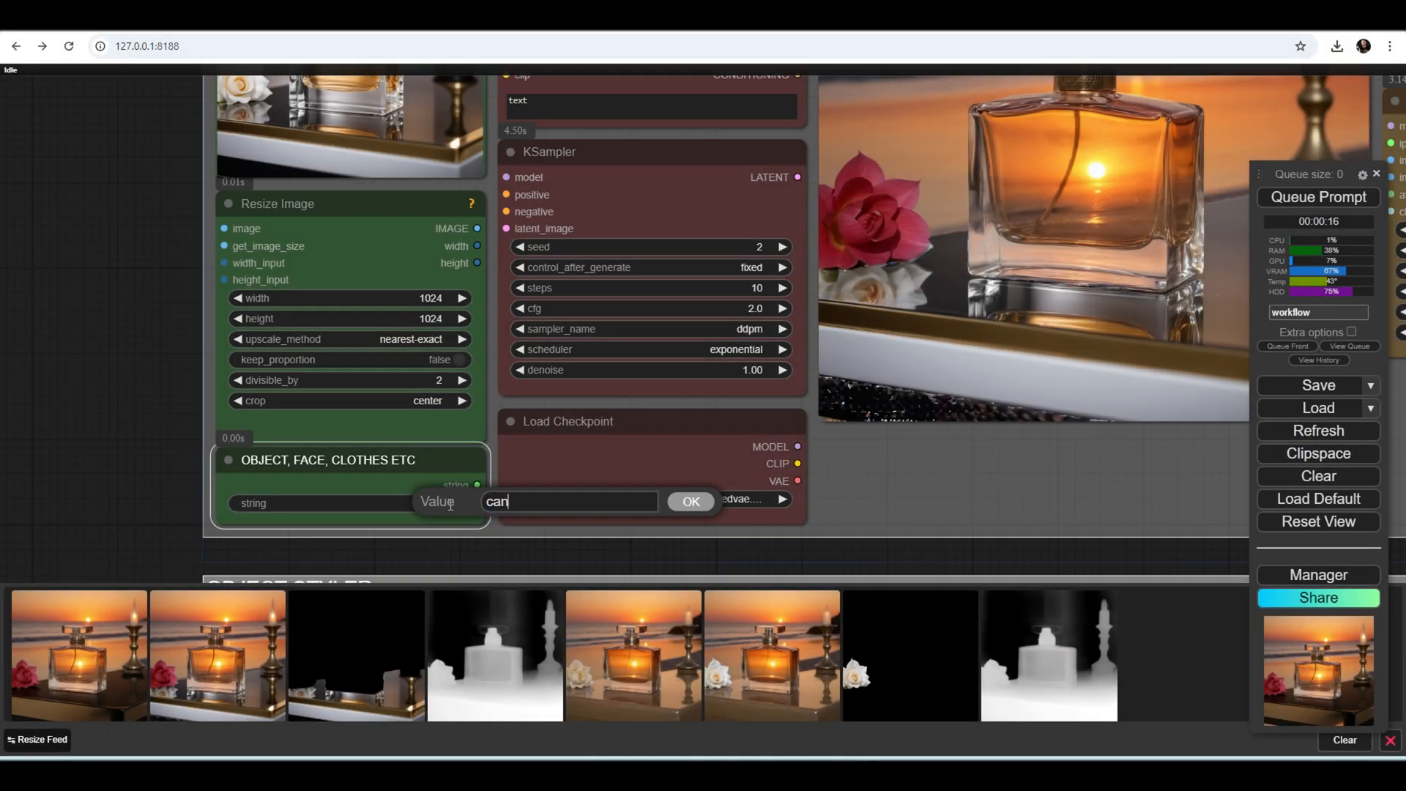
text(dle)
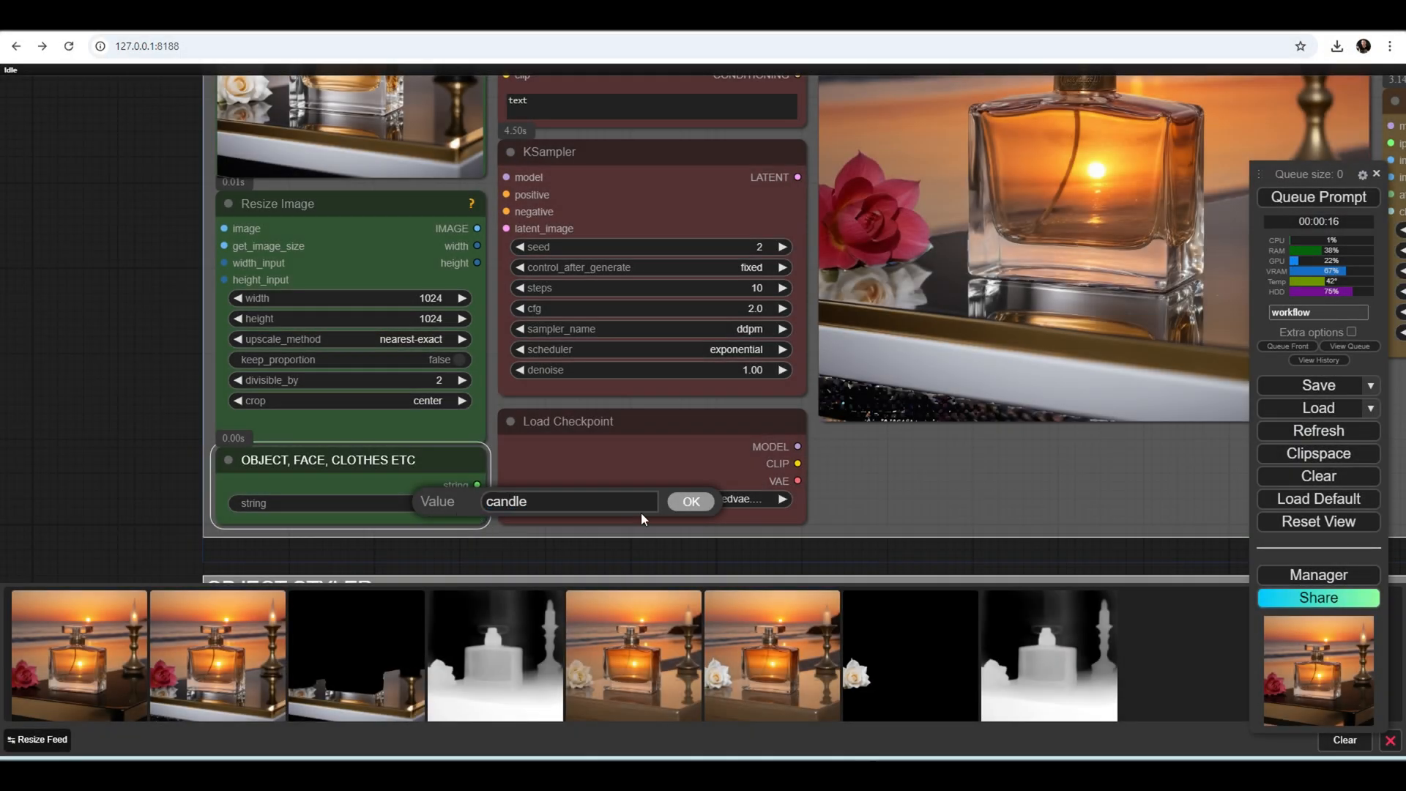
click(689, 501)
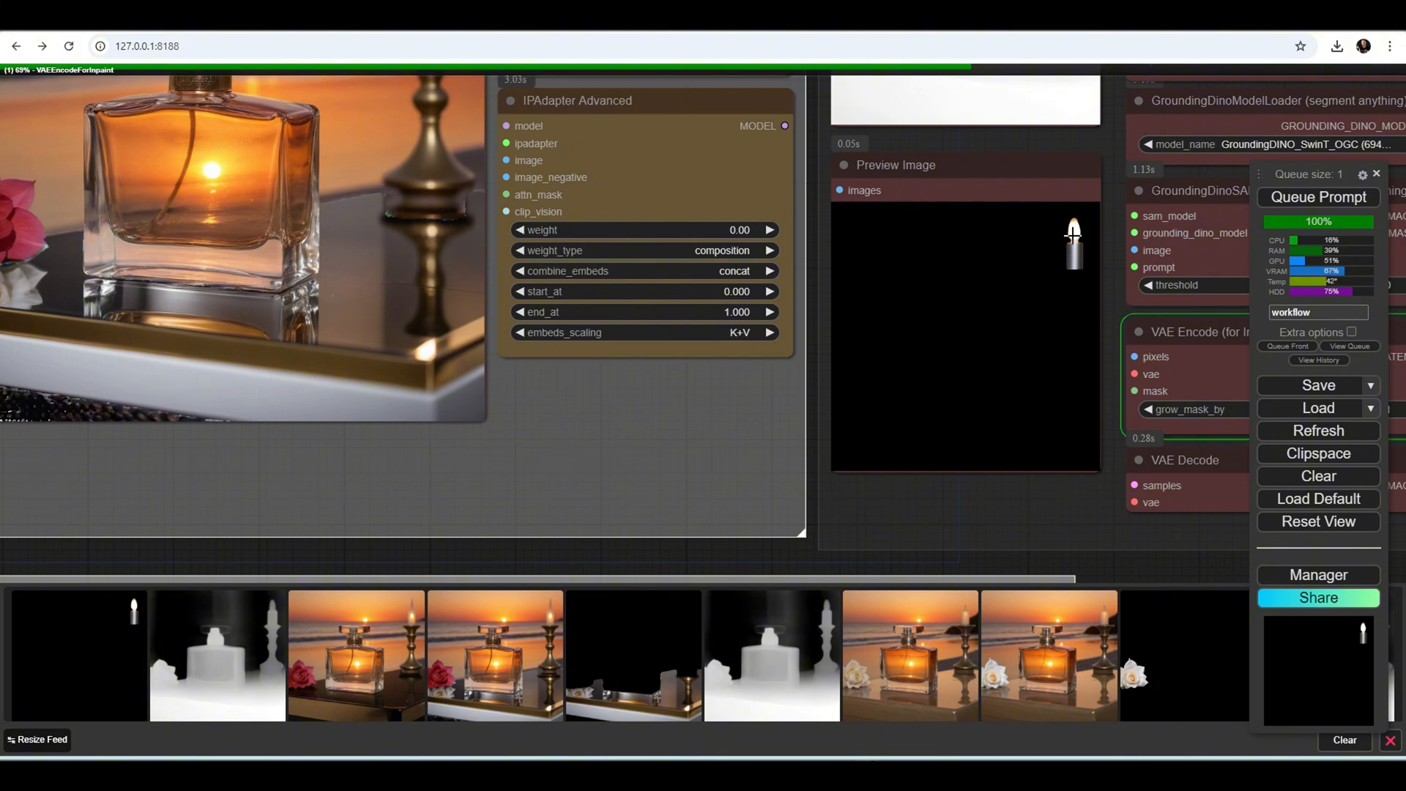
click(1318, 475)
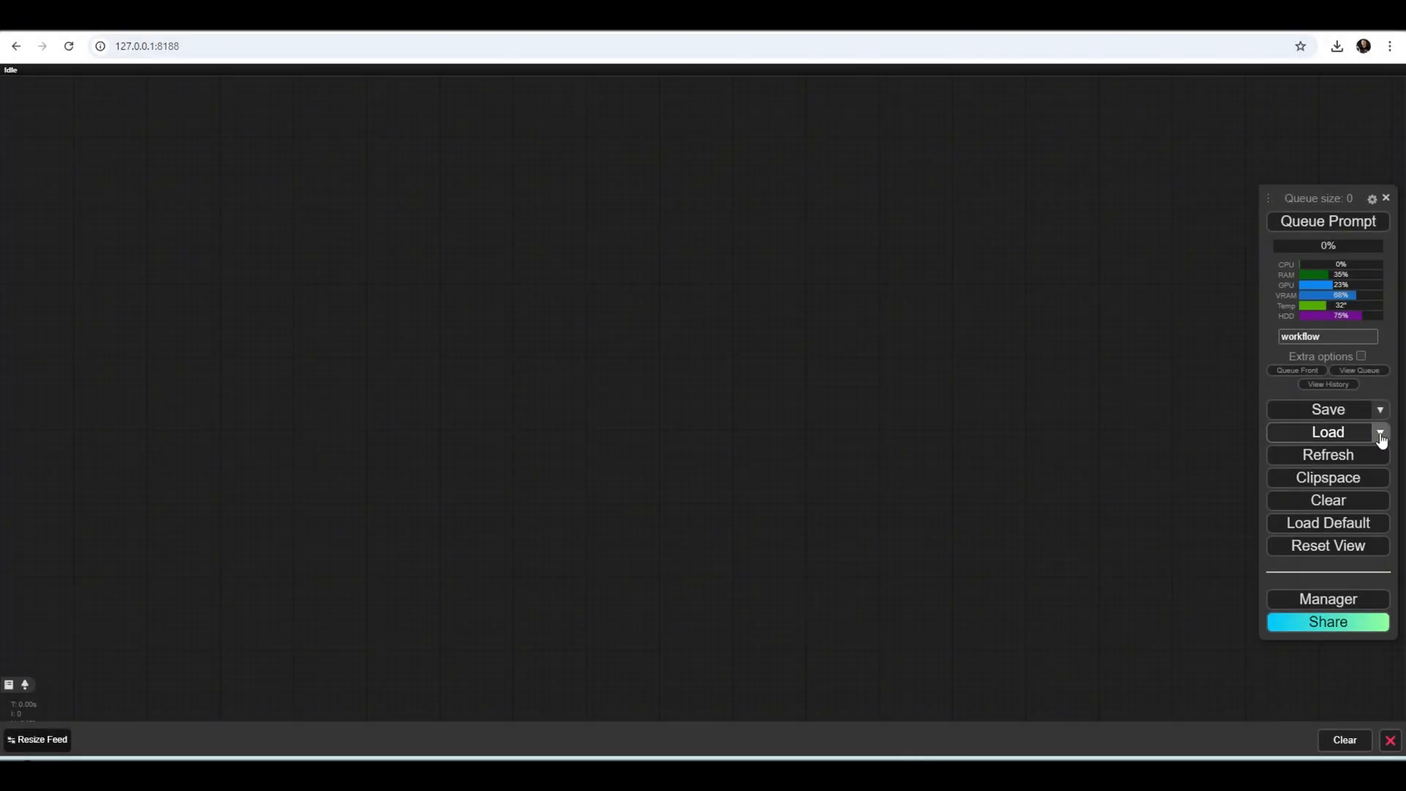
Step: Load the saved FLUX NF4 workflow from the workflow list
click(1380, 433)
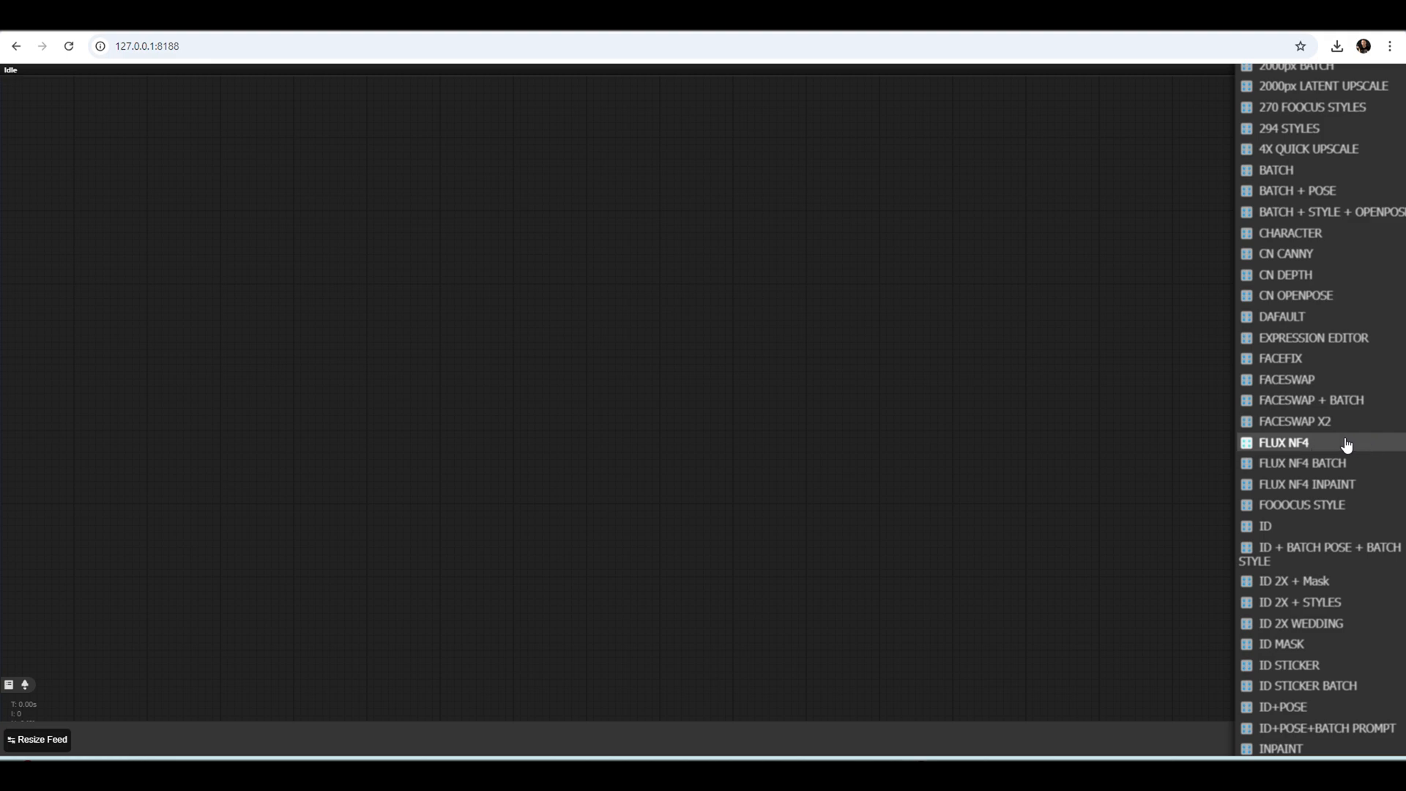
click(1283, 442)
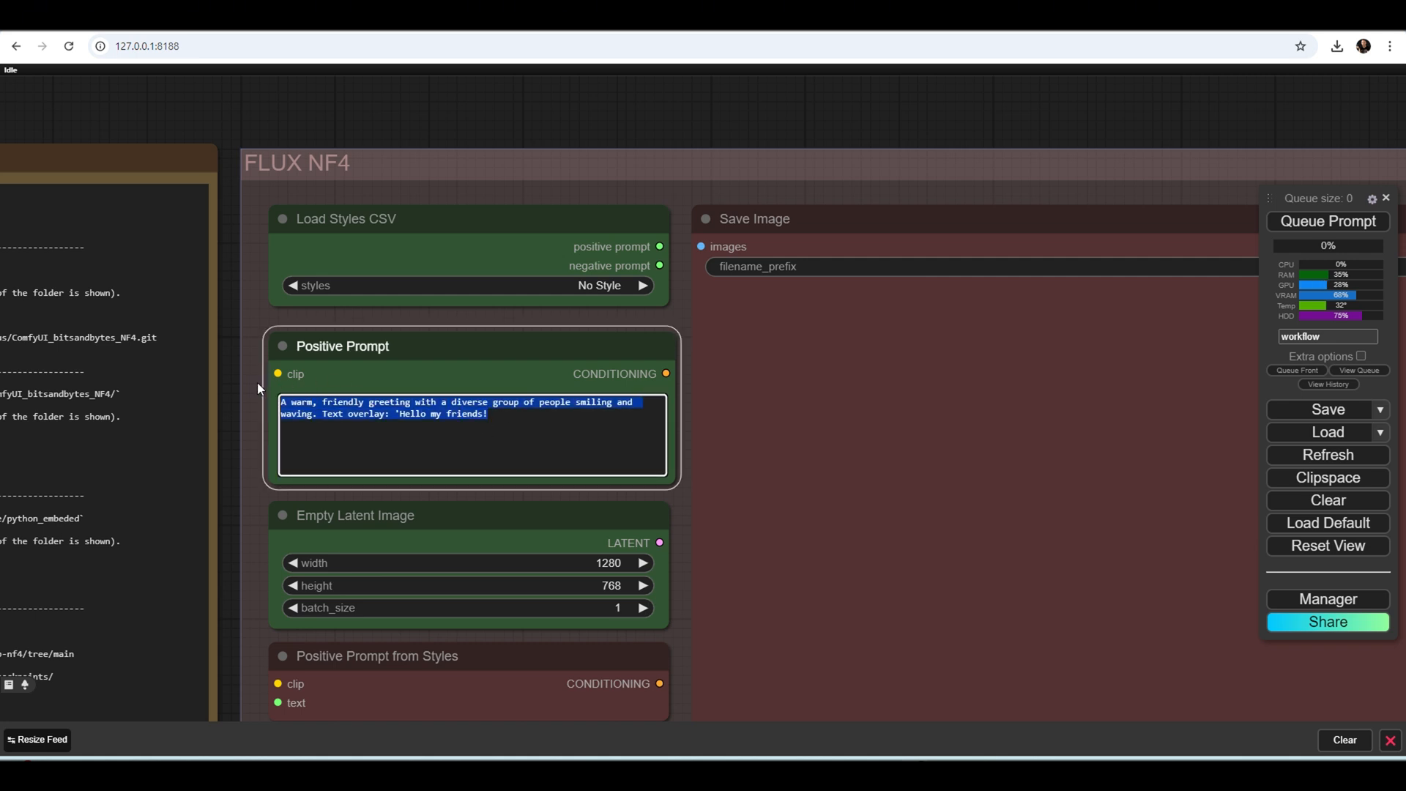
Step: Prompt "sport shoes" with the Photography | Product style at 1024×1024
text(sport)
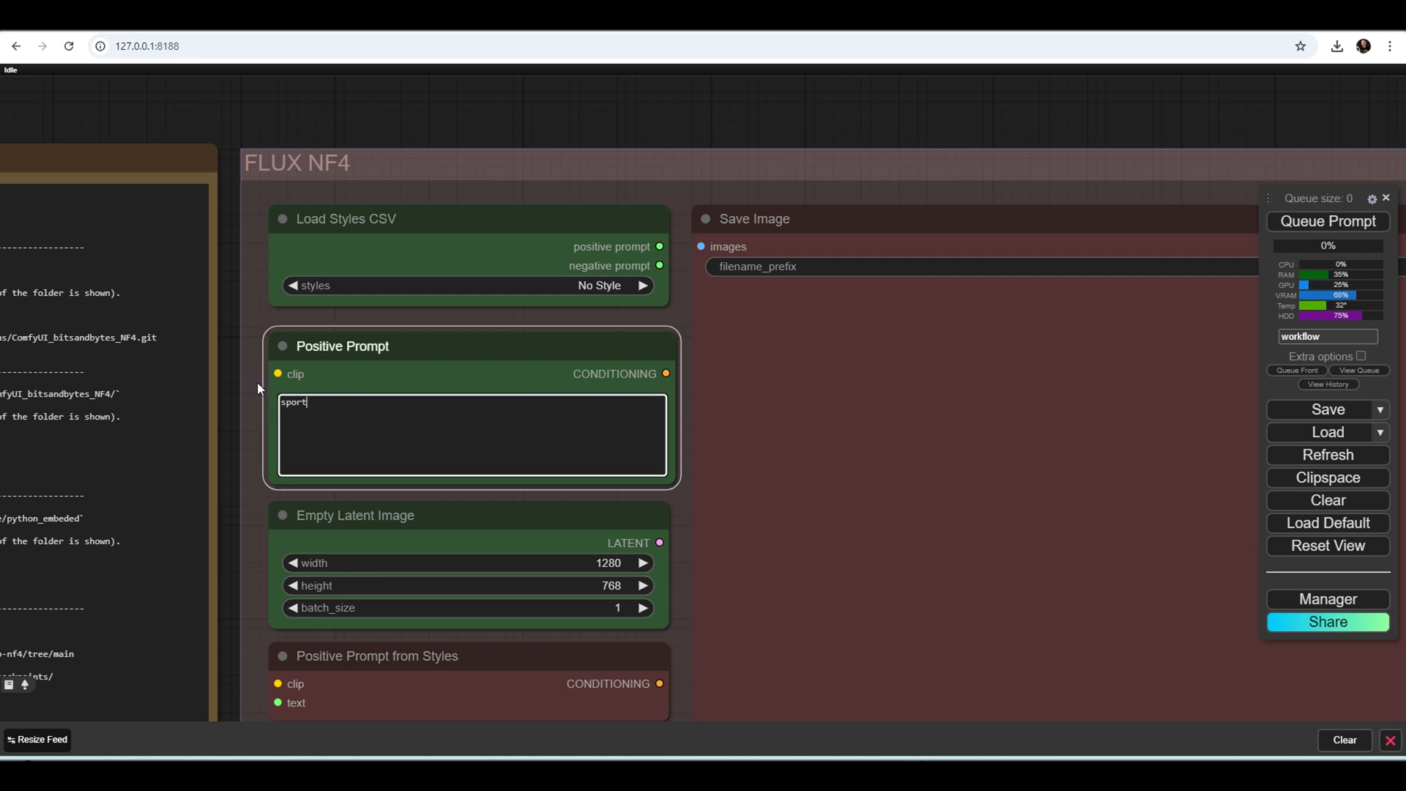
text(shoes)
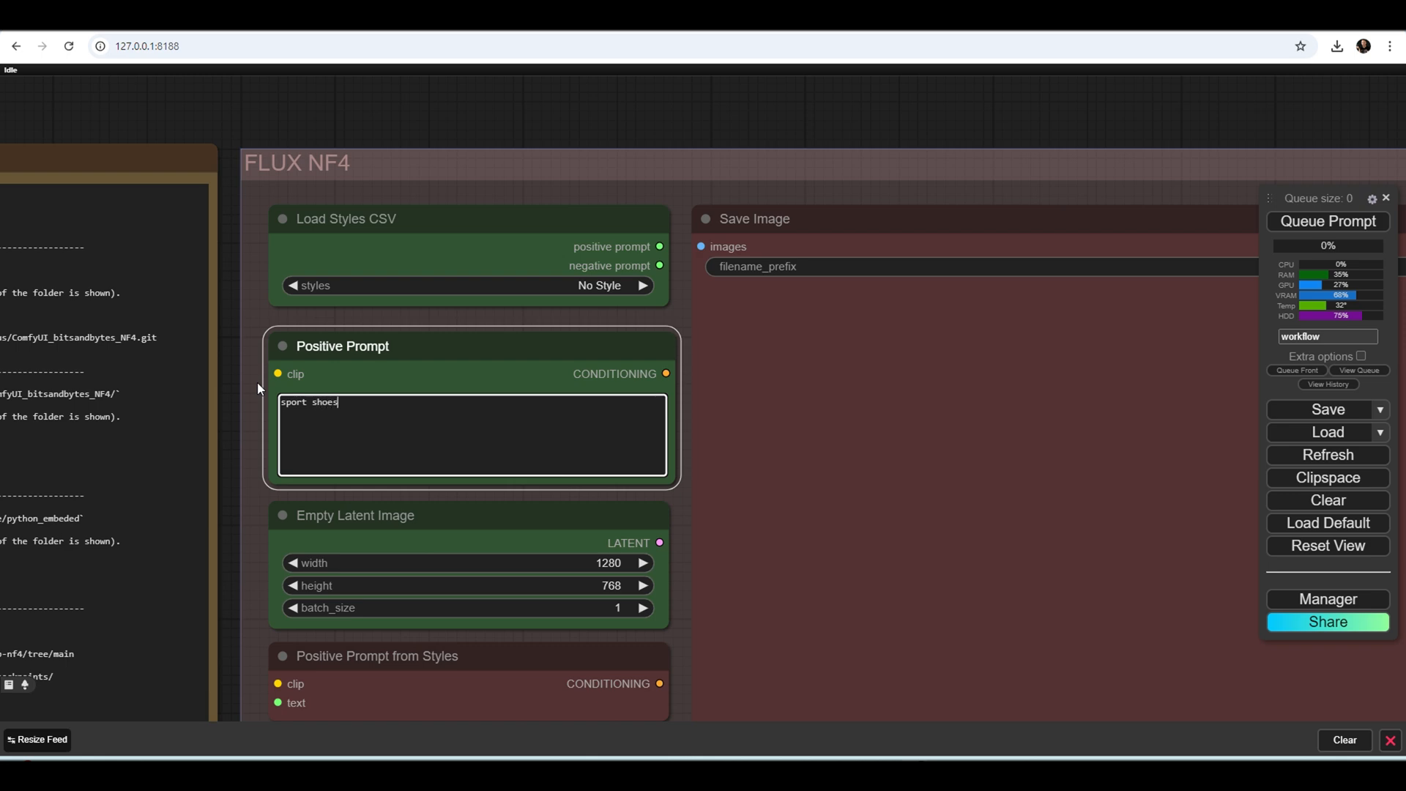
click(599, 285)
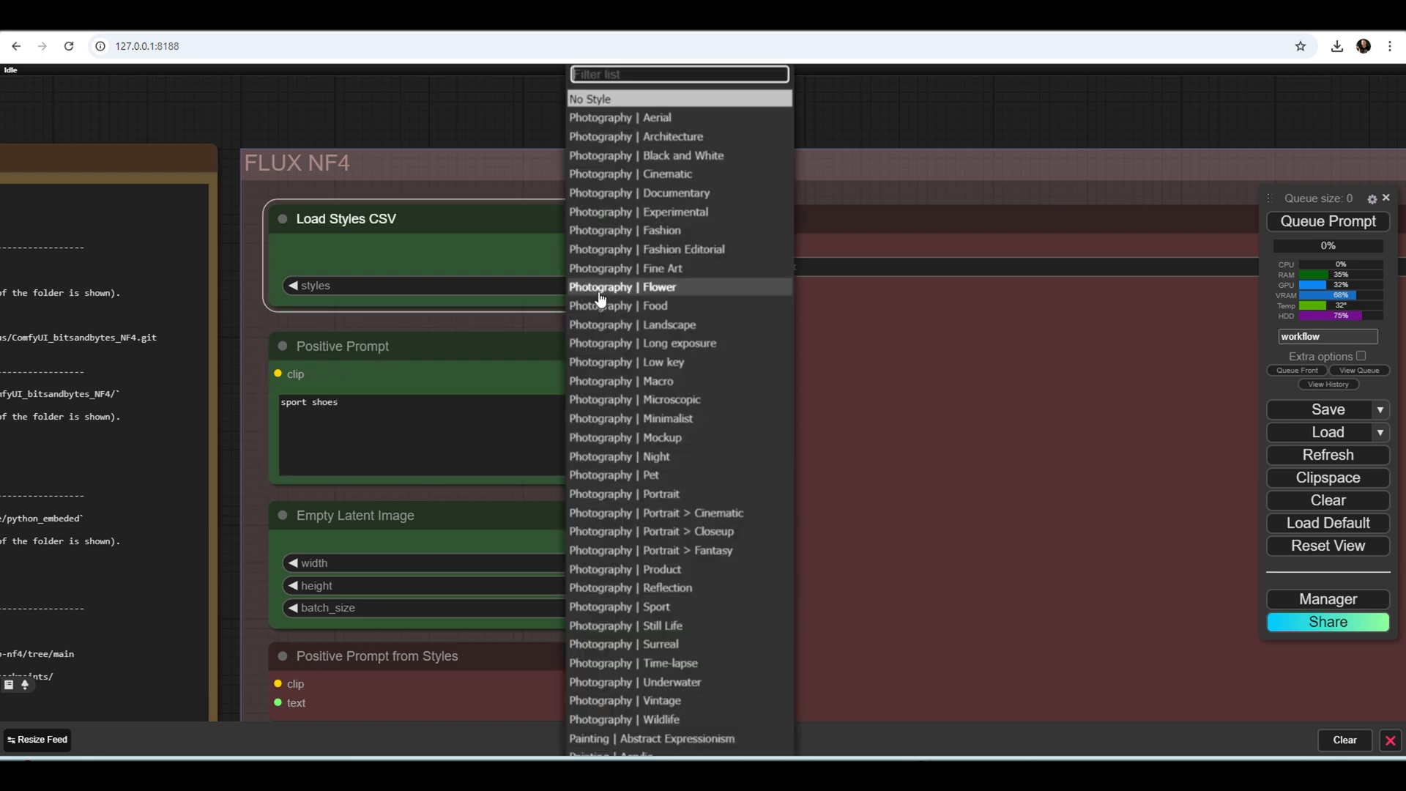
mouse_move(677, 512)
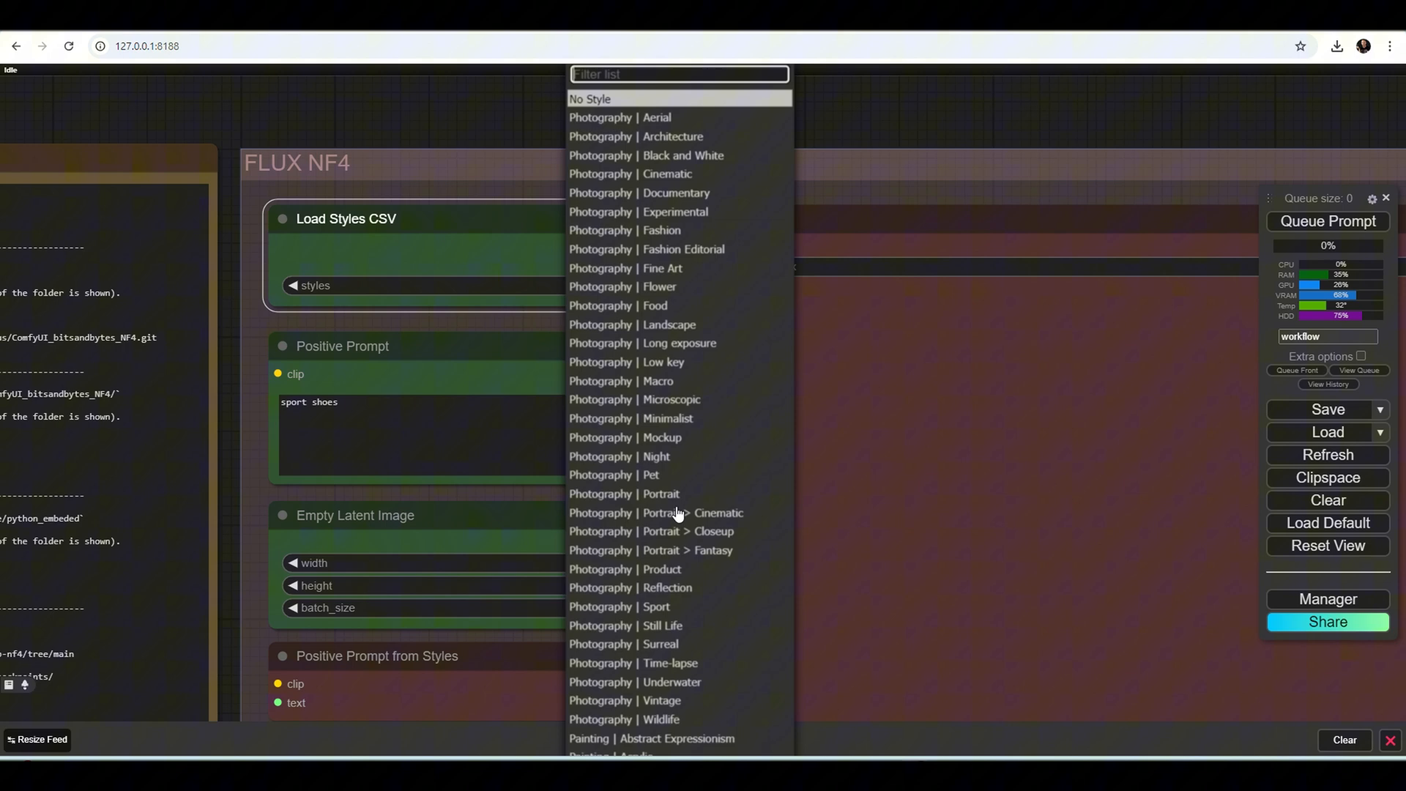
click(662, 568)
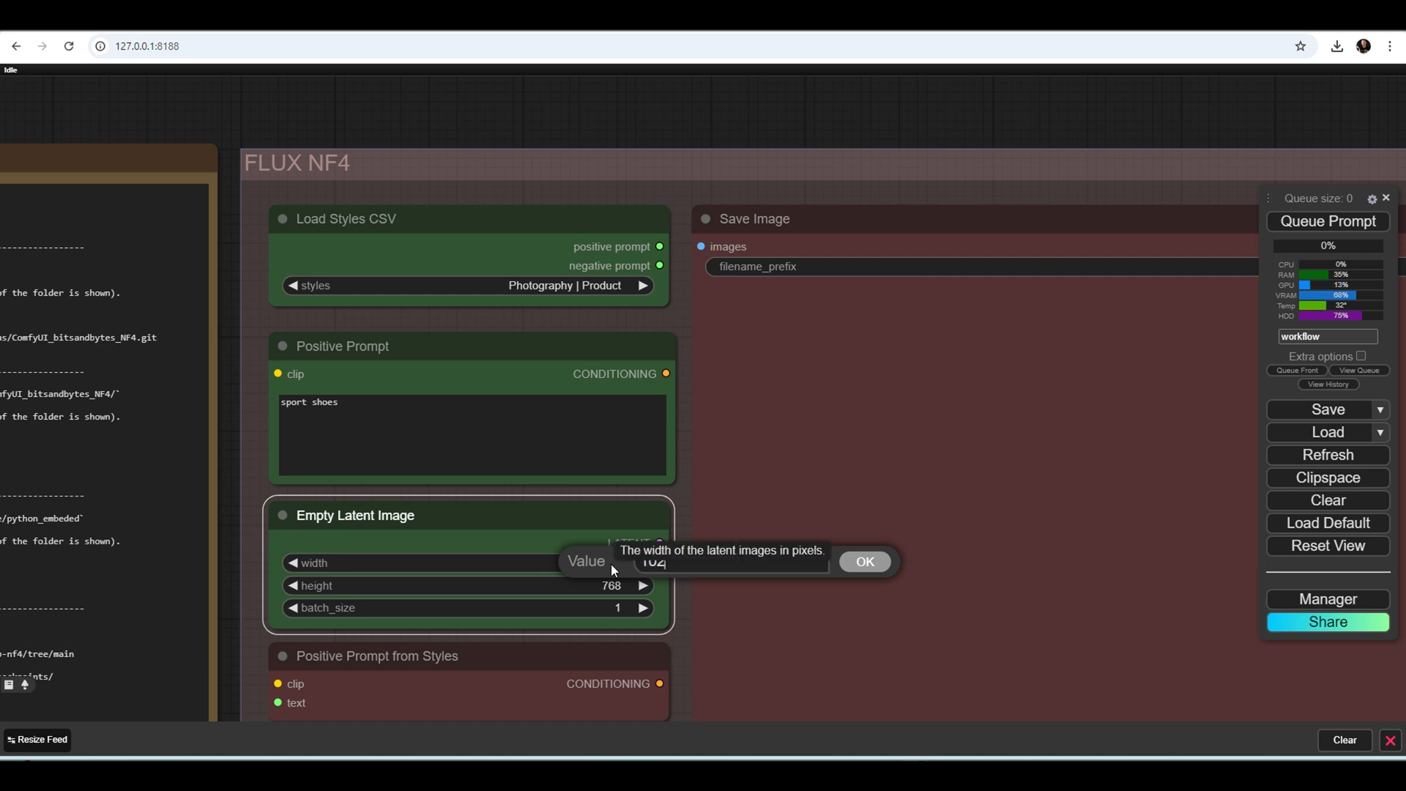
click(864, 561)
text(1024)
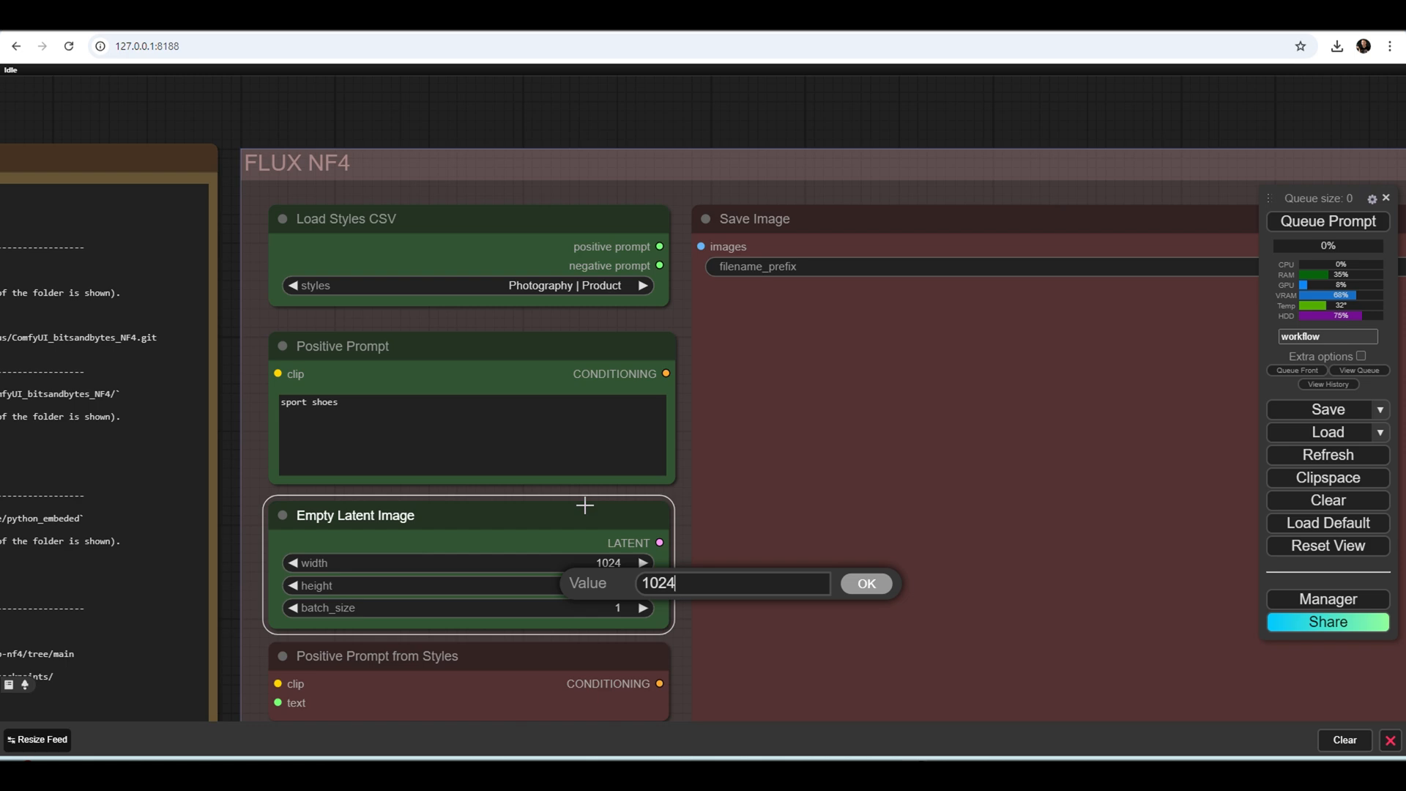
click(864, 583)
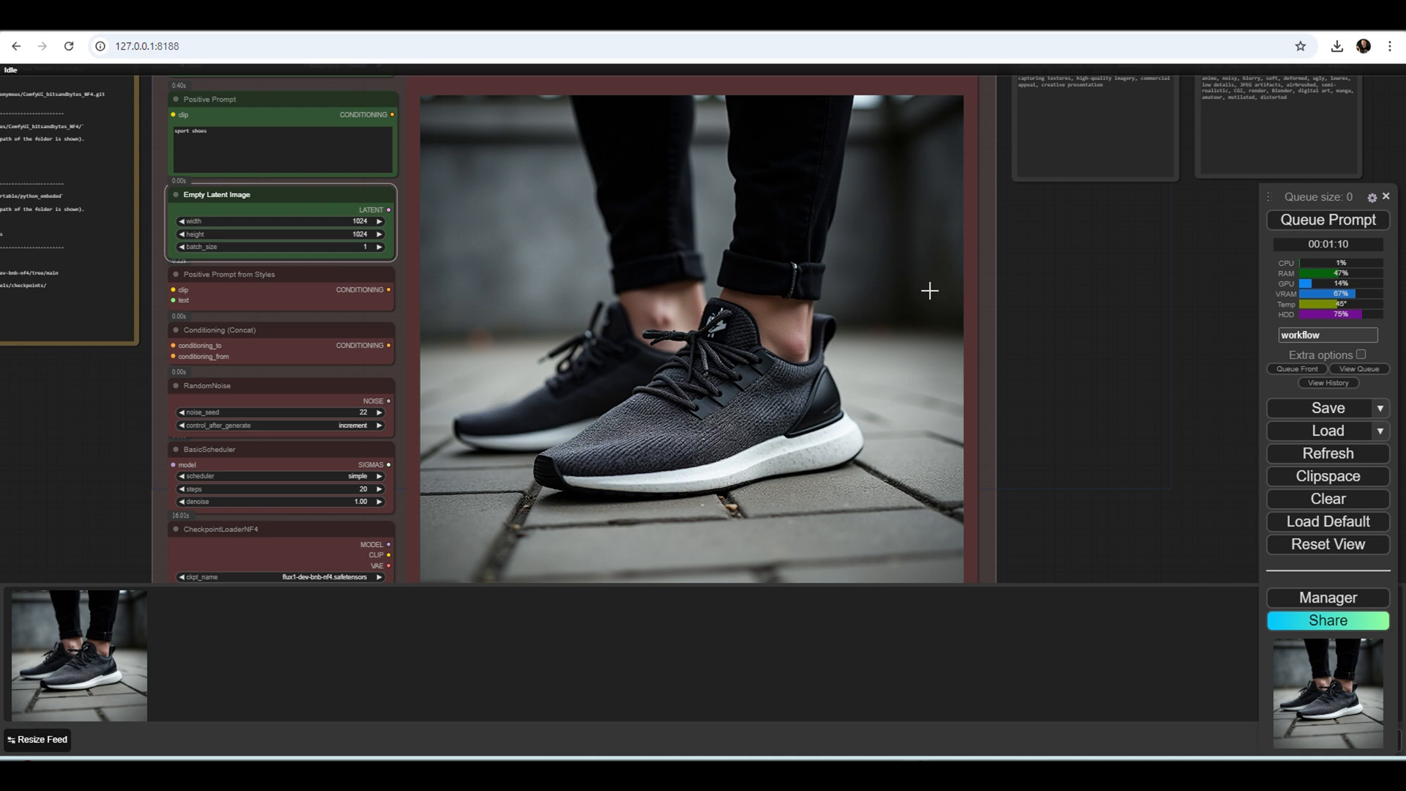
mouse_move(889, 255)
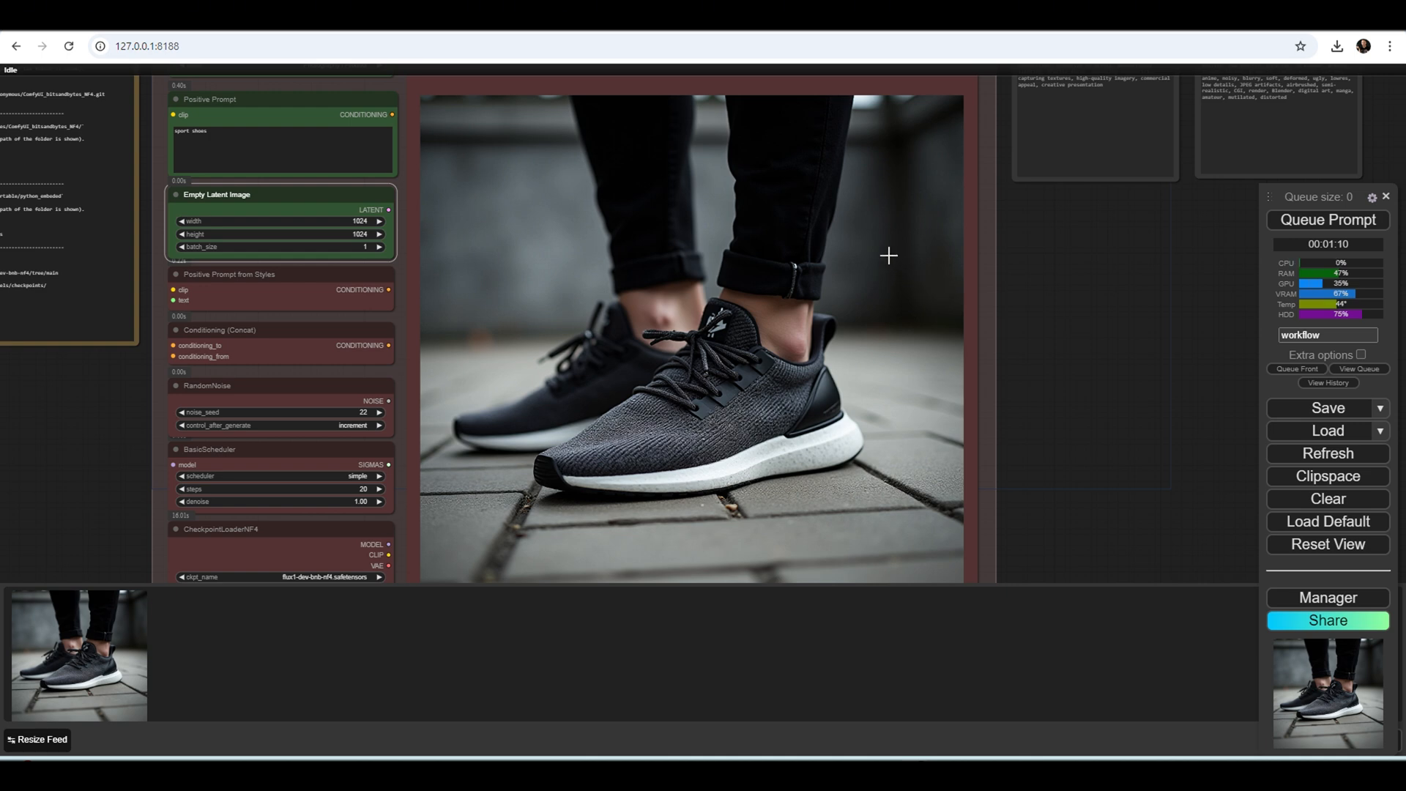
mouse_move(773, 312)
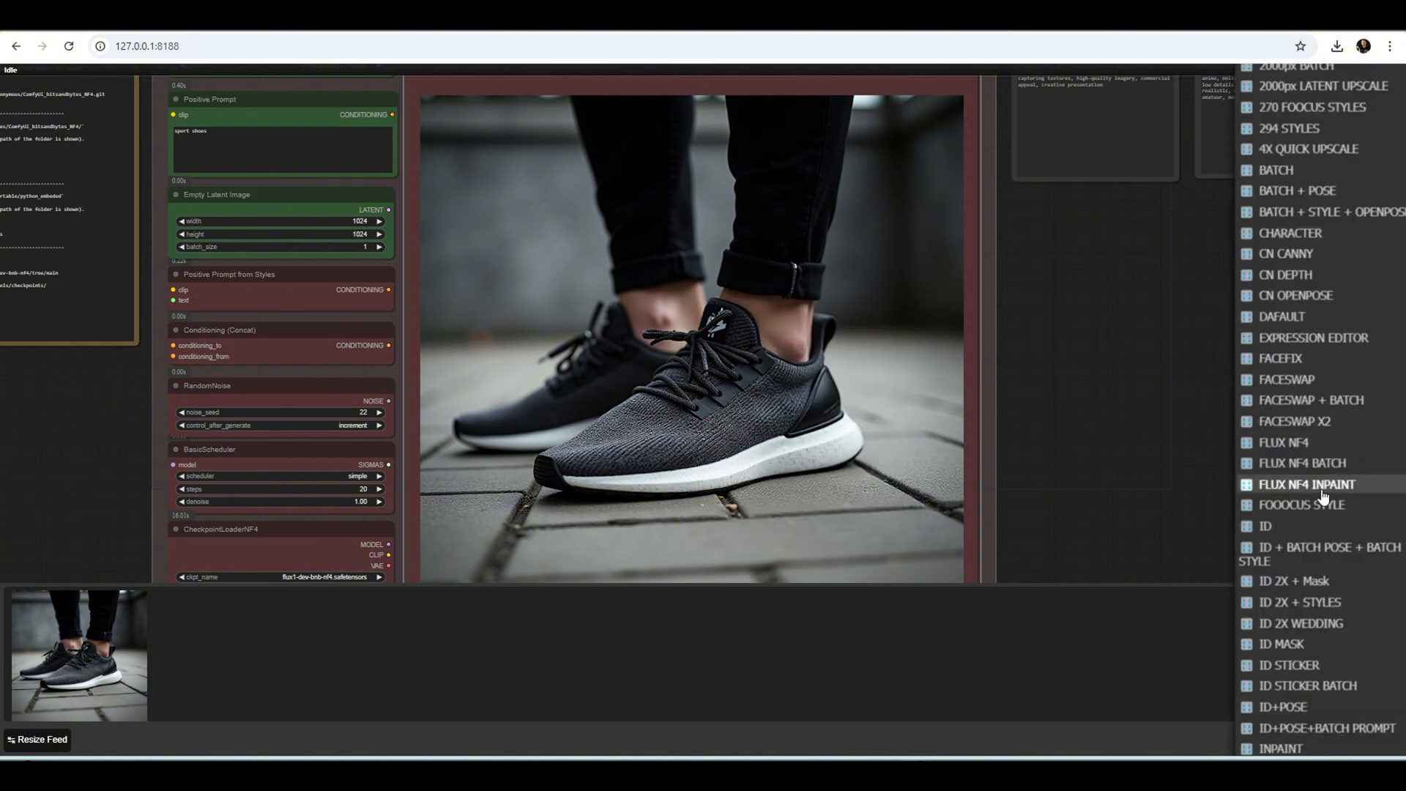
Step: Load the PRODUCT BG workflow again from the workflow list
scroll(down, 3)
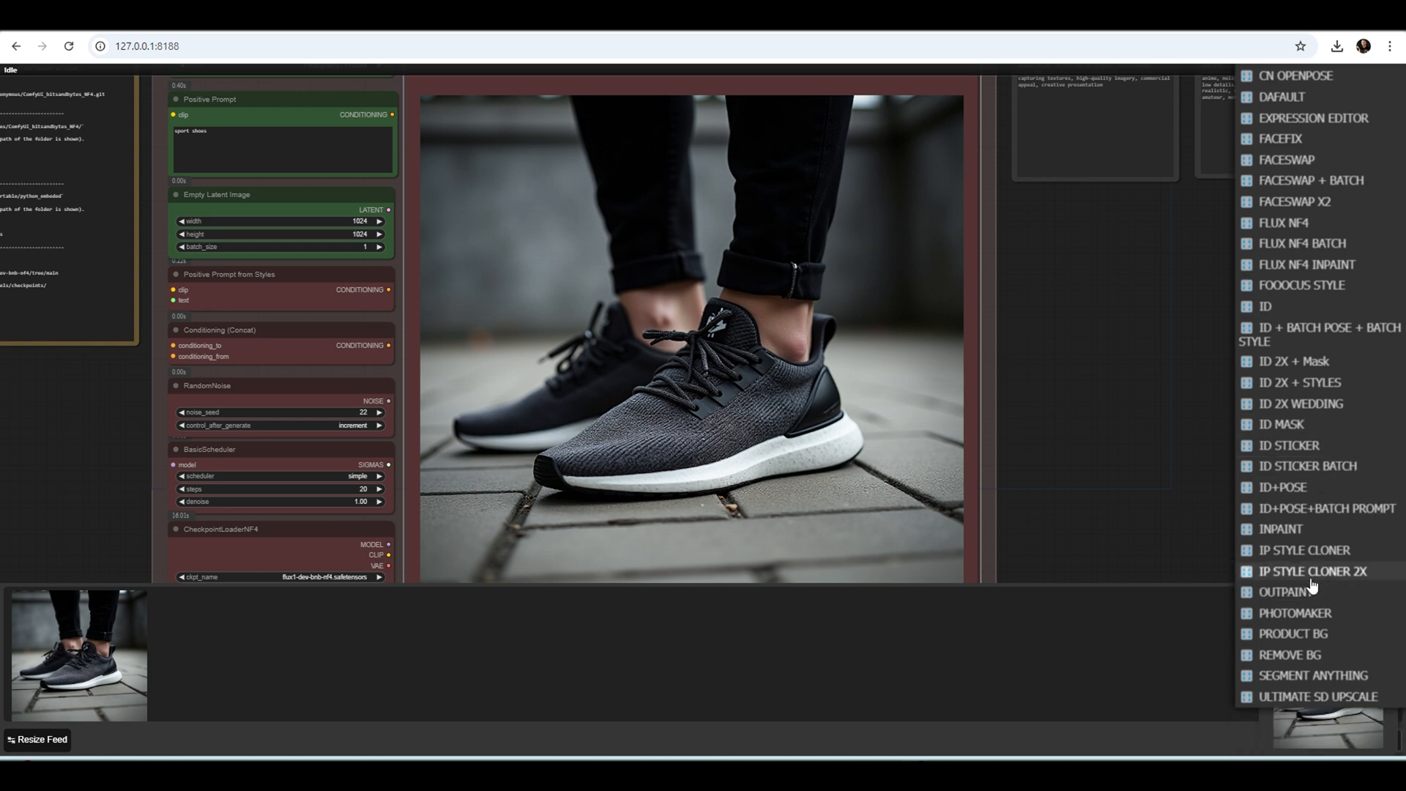
mouse_move(1292, 634)
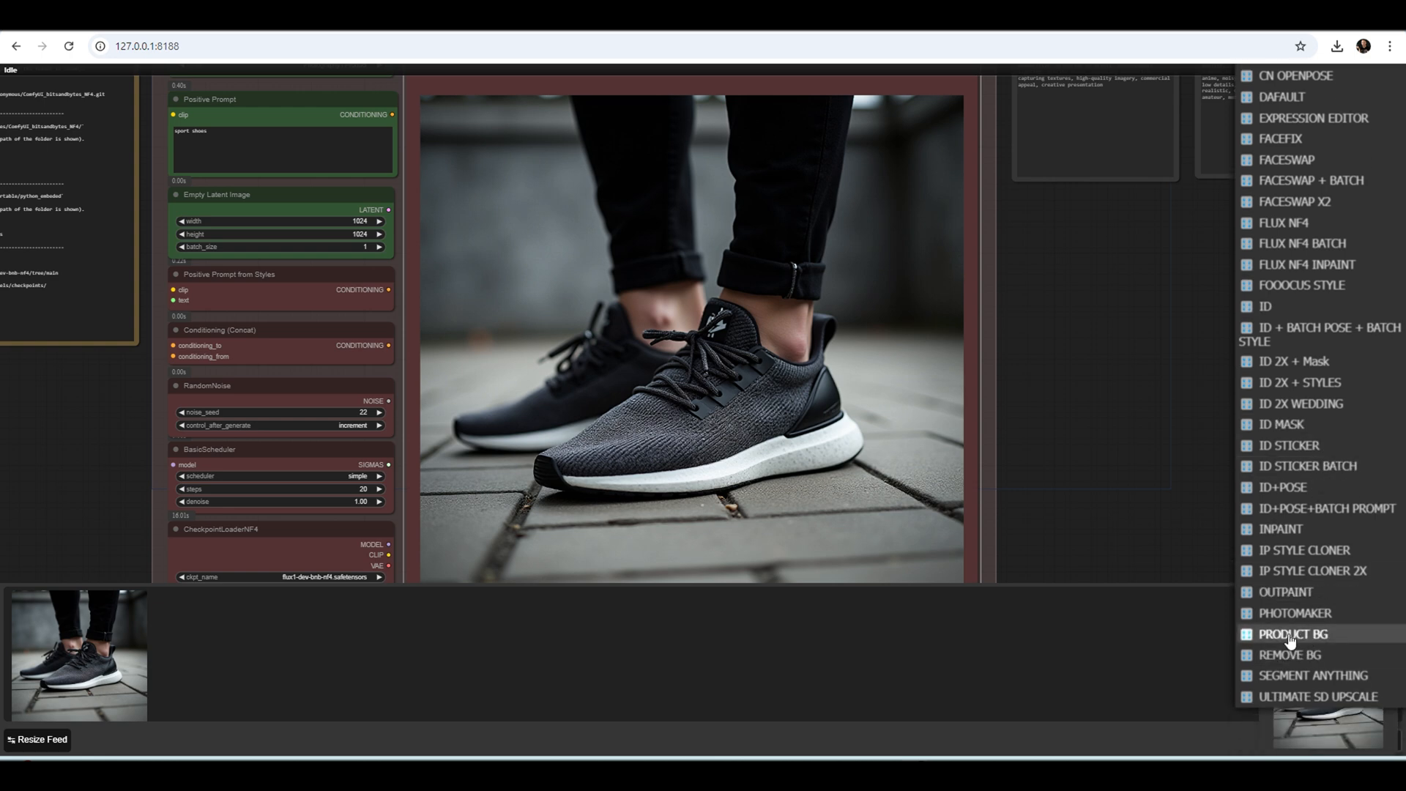
click(1293, 634)
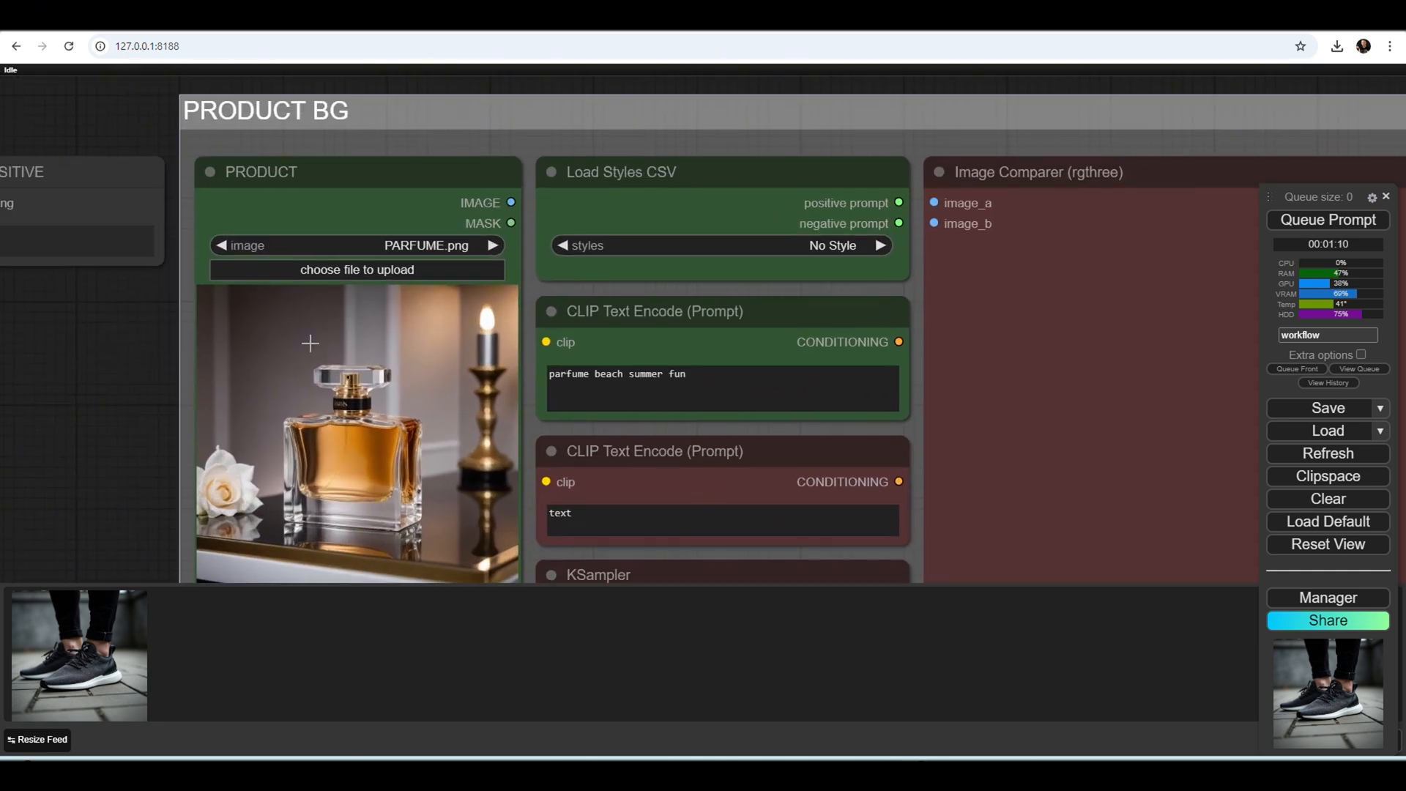
Step: Paste the generated sneaker photo as the PRODUCT image, replacing the perfume bottle
key(ctrl+v)
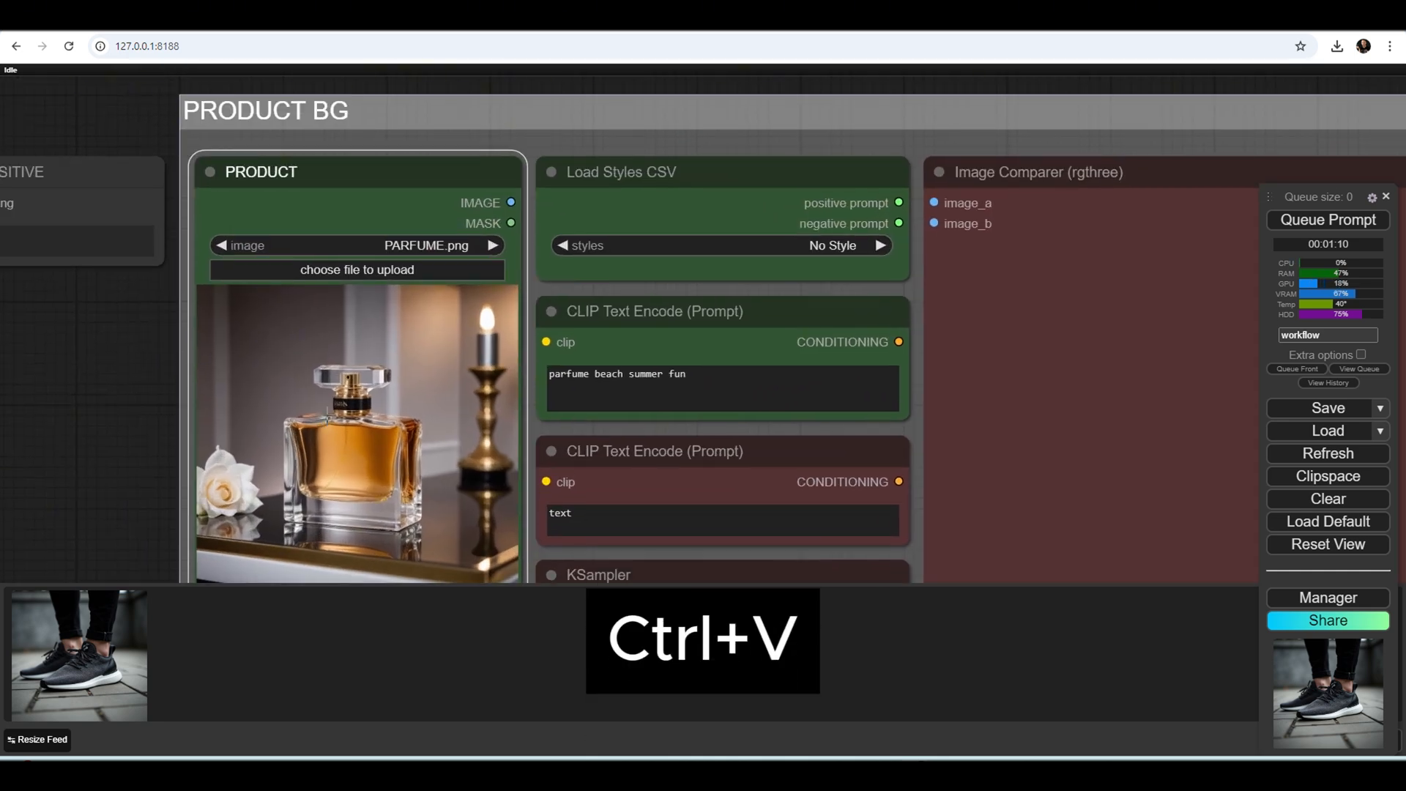
key(ctrl+v)
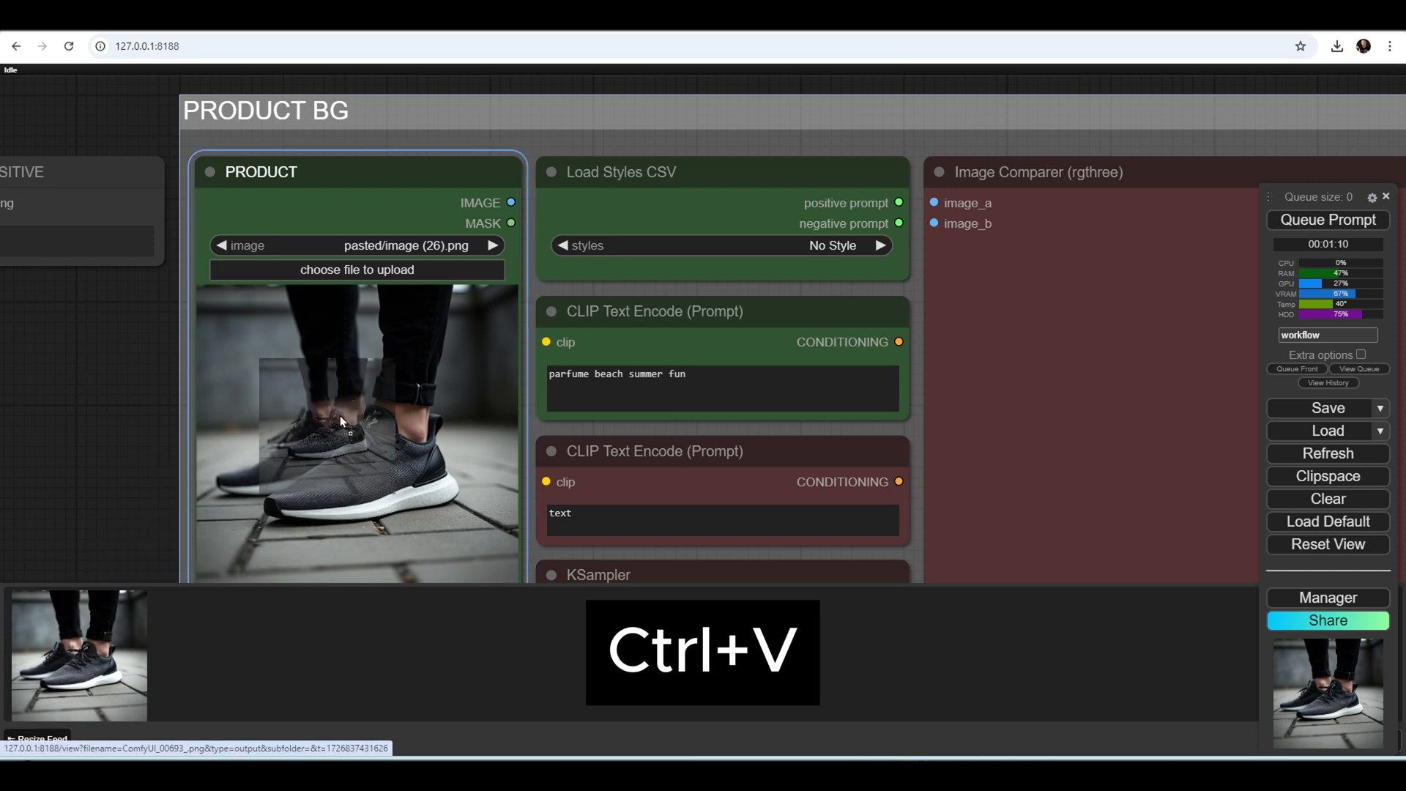
key(ctrl+v)
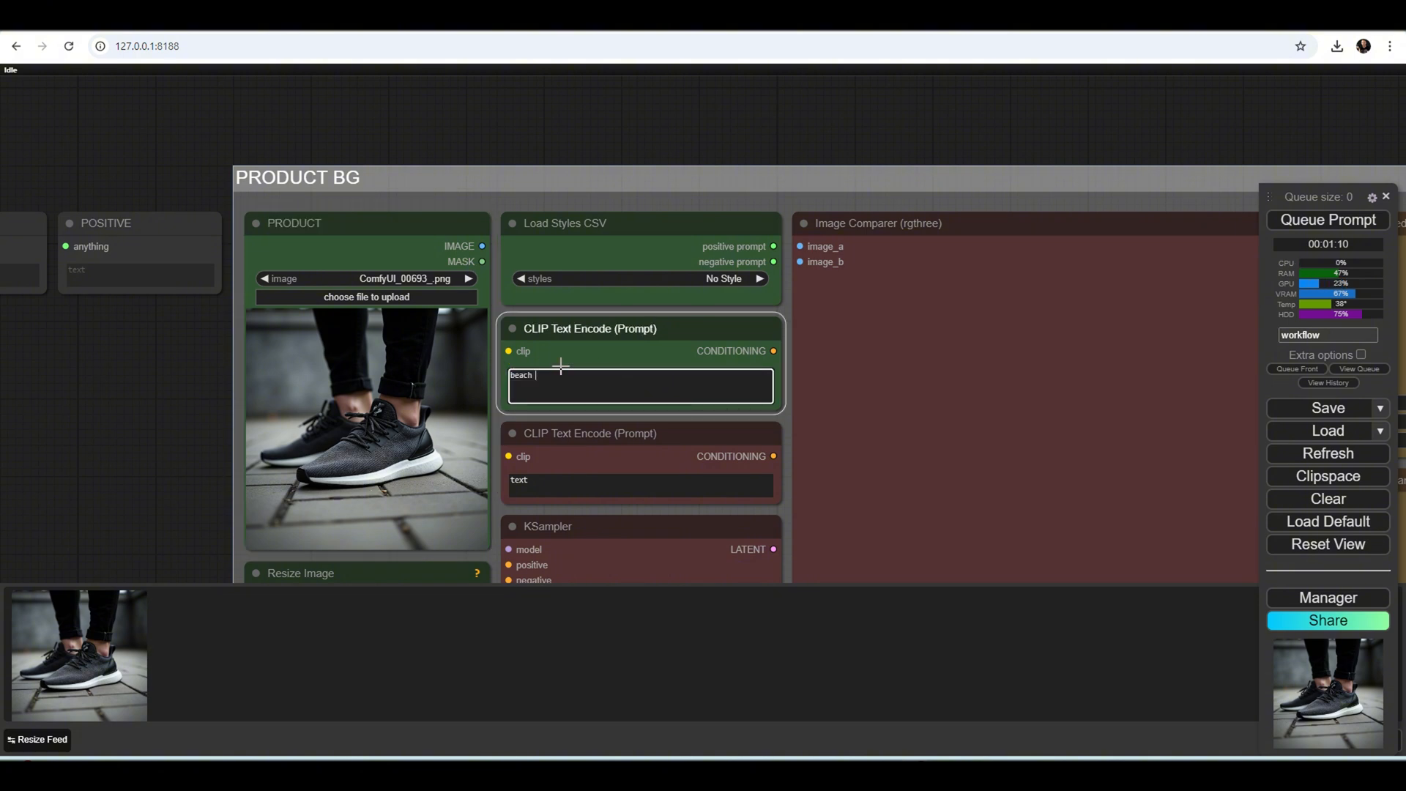
Step: Prompt a cloudy beach with white sport shoes, set target object "shoes", and queue generation
text(cloud)
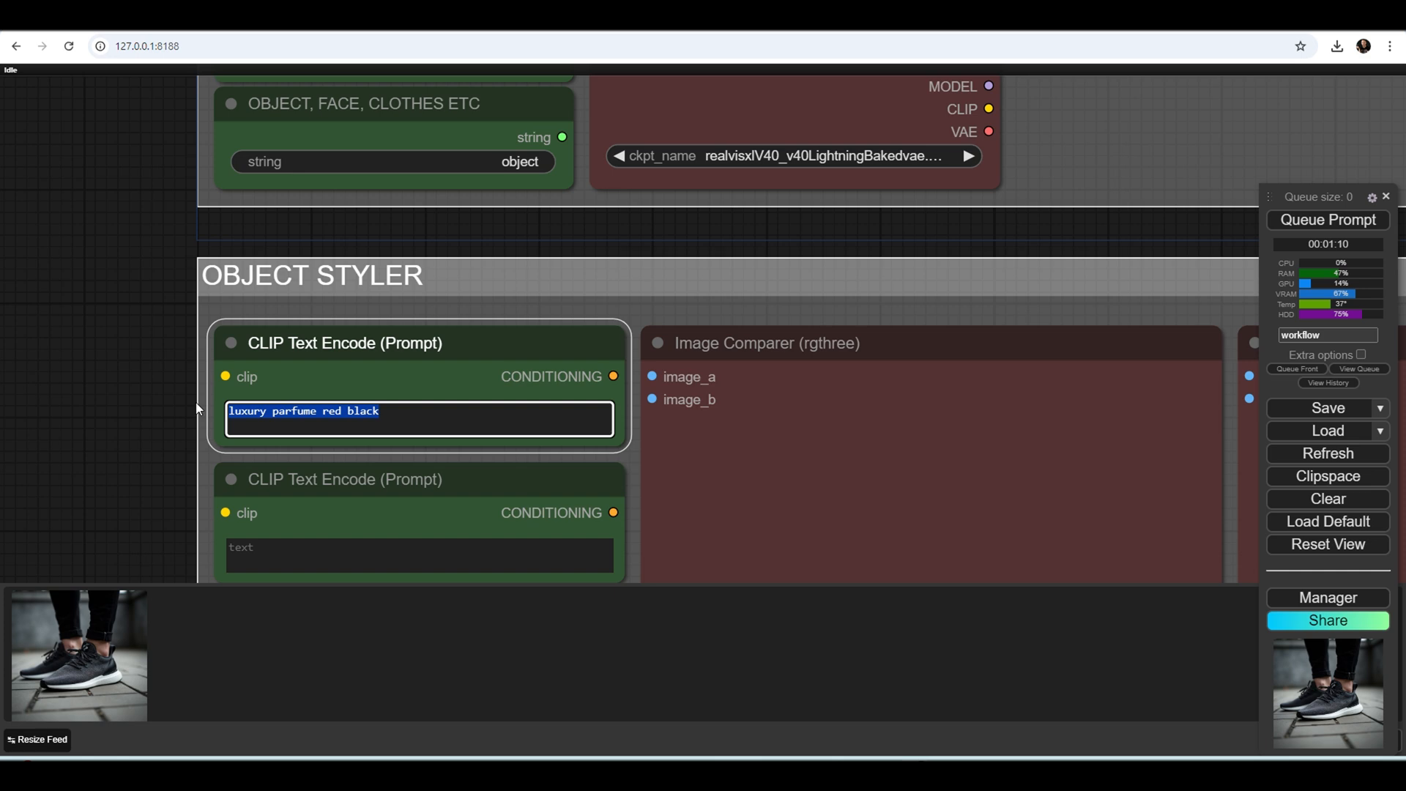
text(sport)
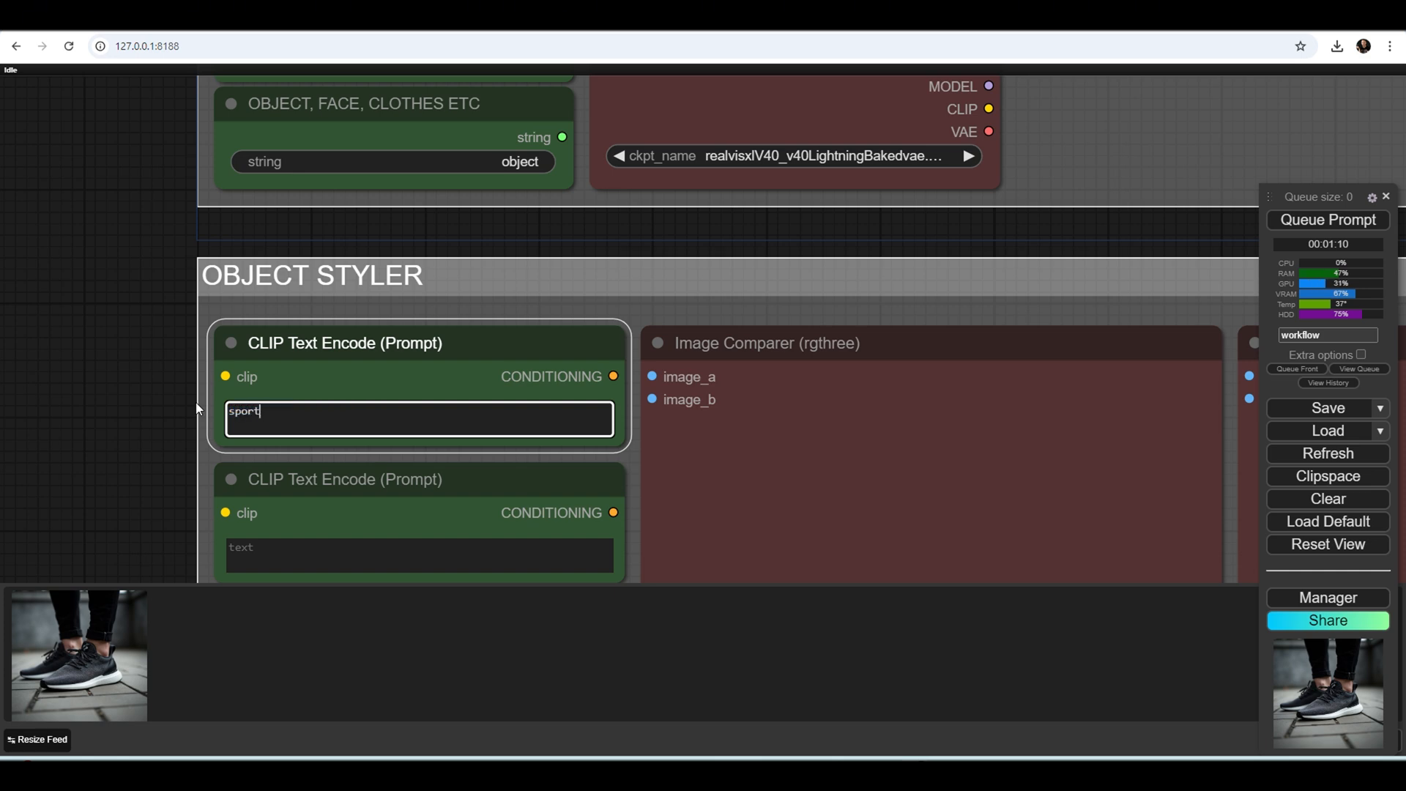
text(shoe)
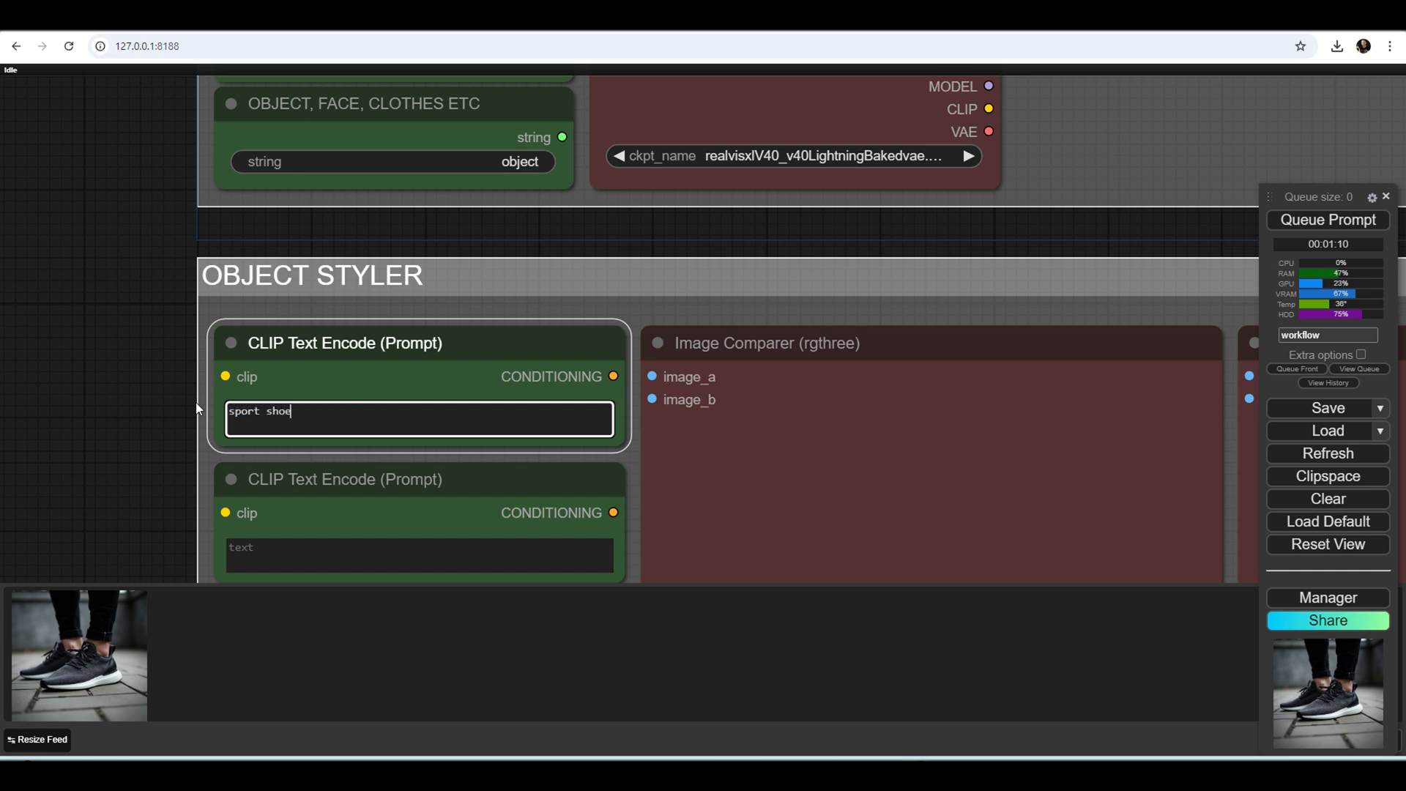
text(s white)
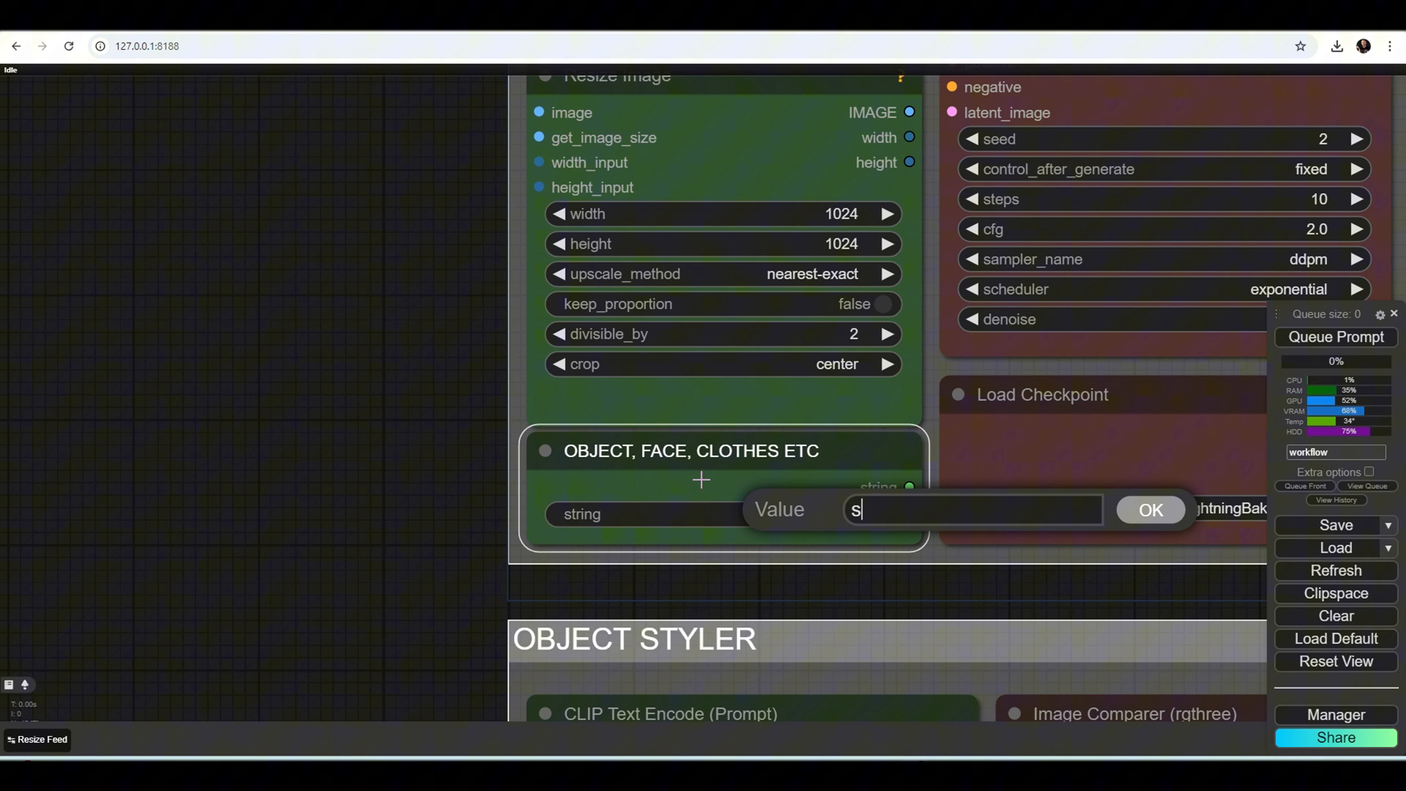
text(hoes)
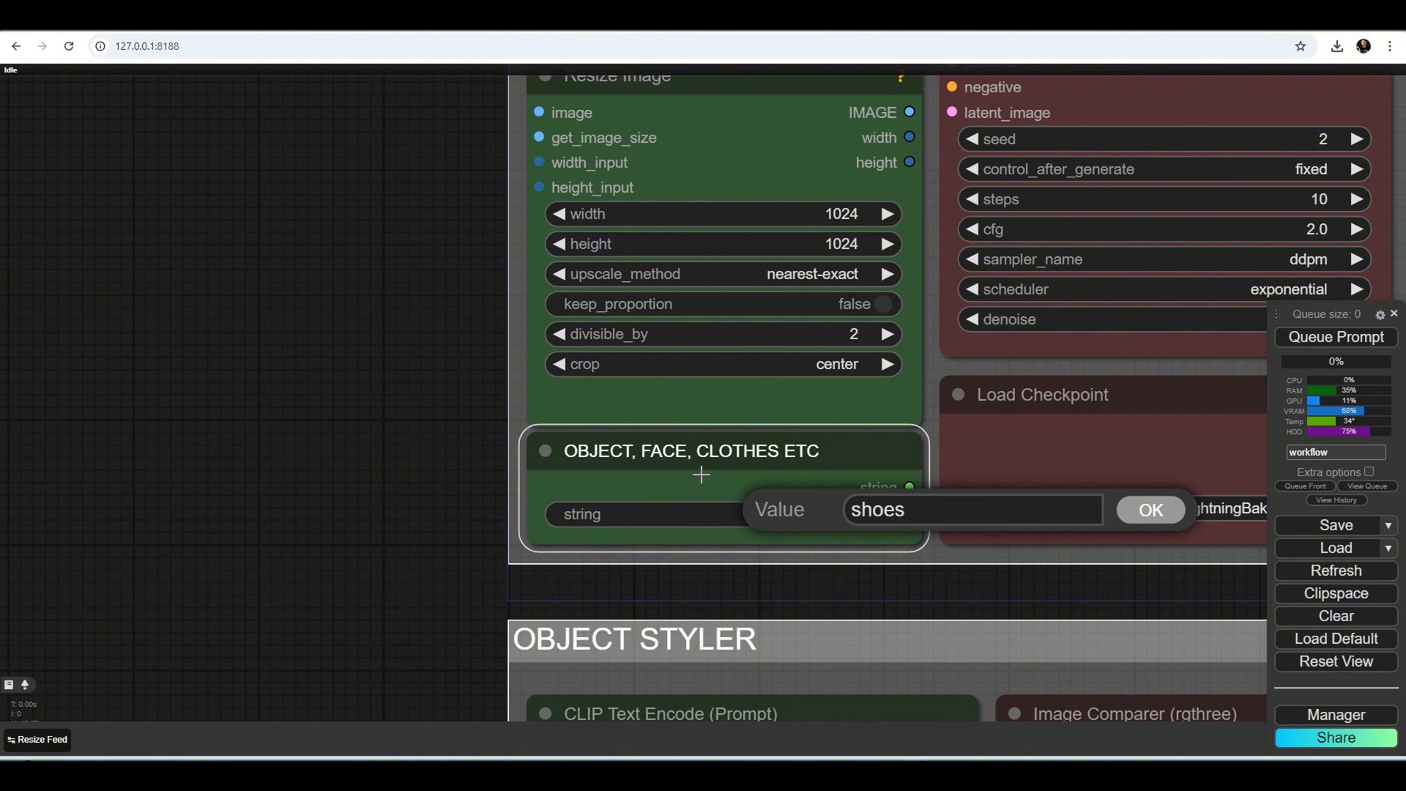
click(1151, 509)
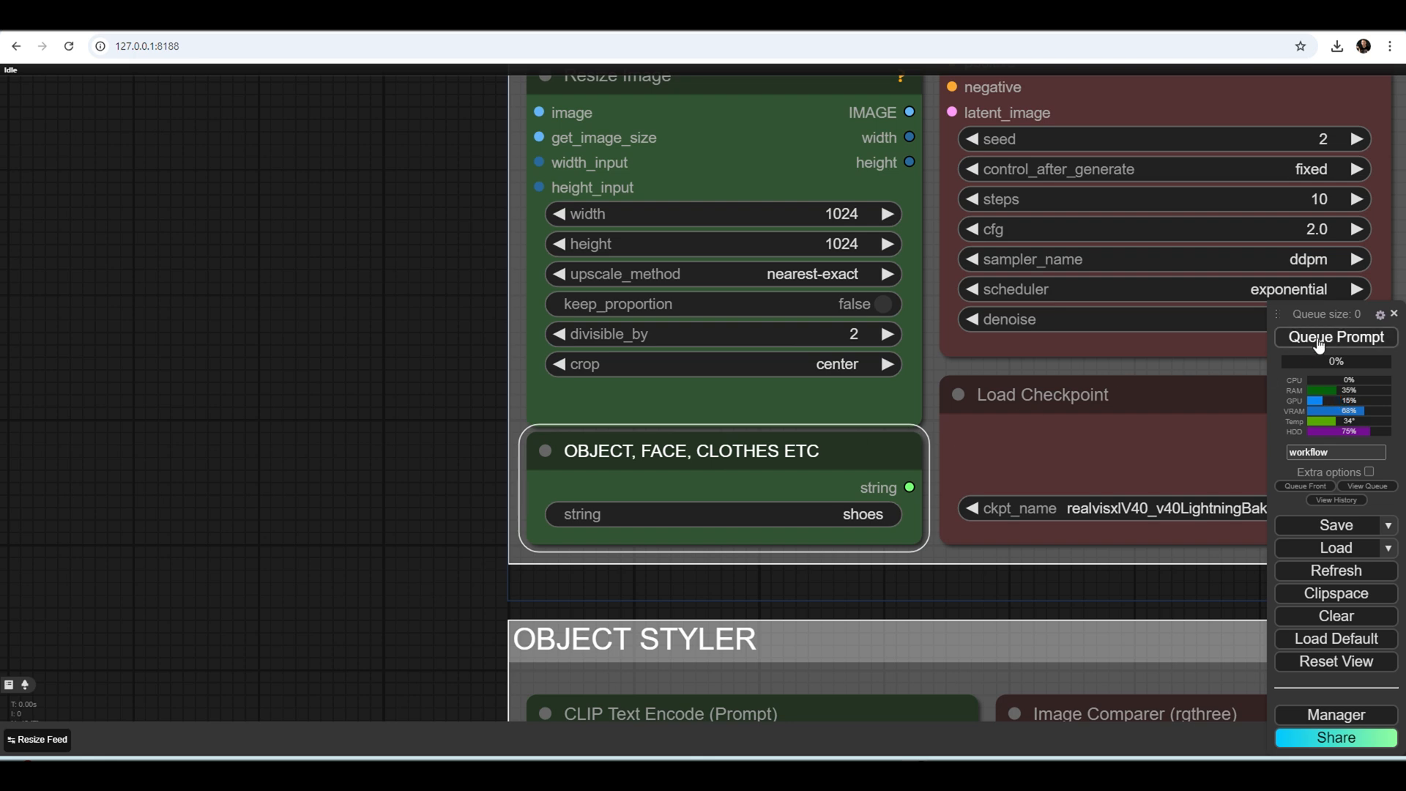
click(1336, 337)
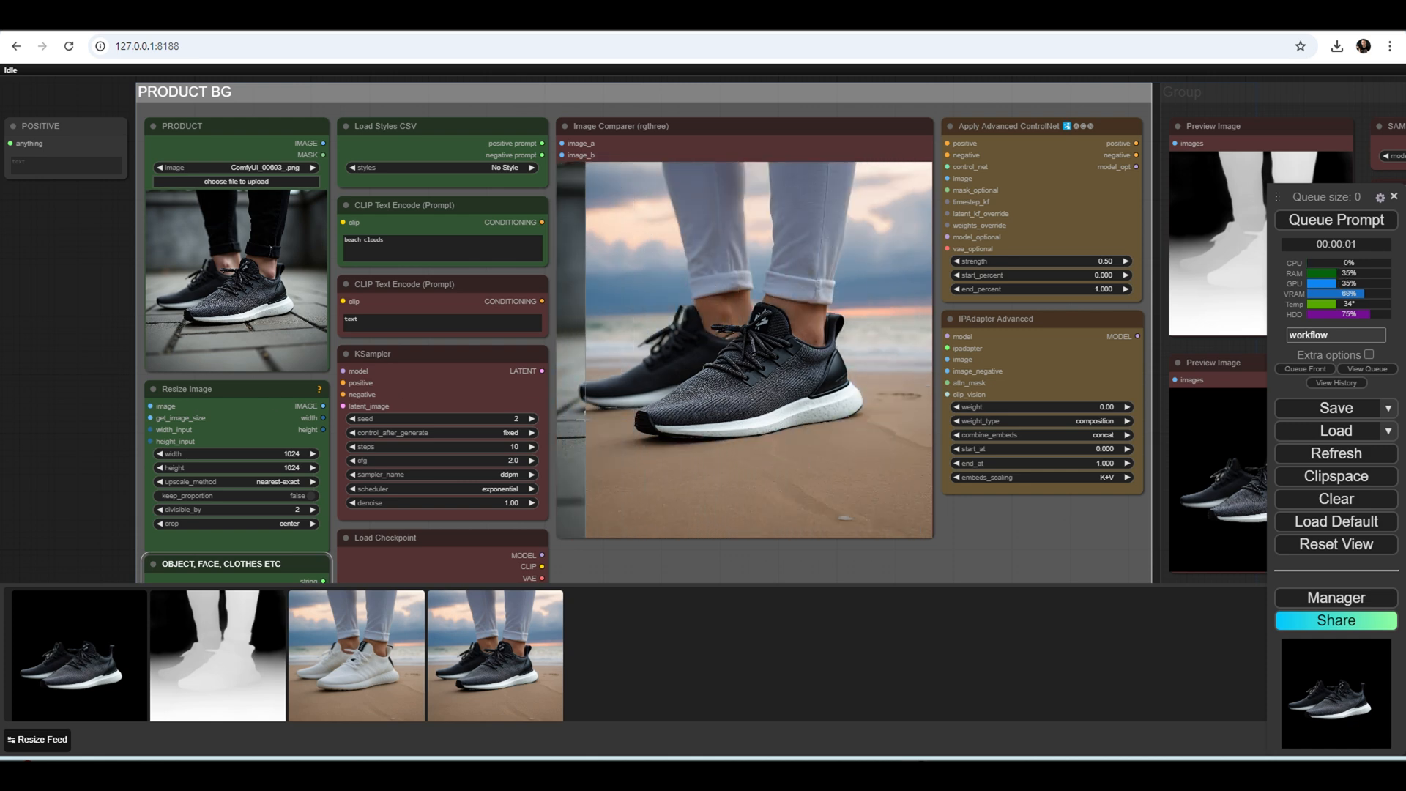
Step: Scroll through the sneaker results and the feed to reach the cream jar image
scroll(down, 3)
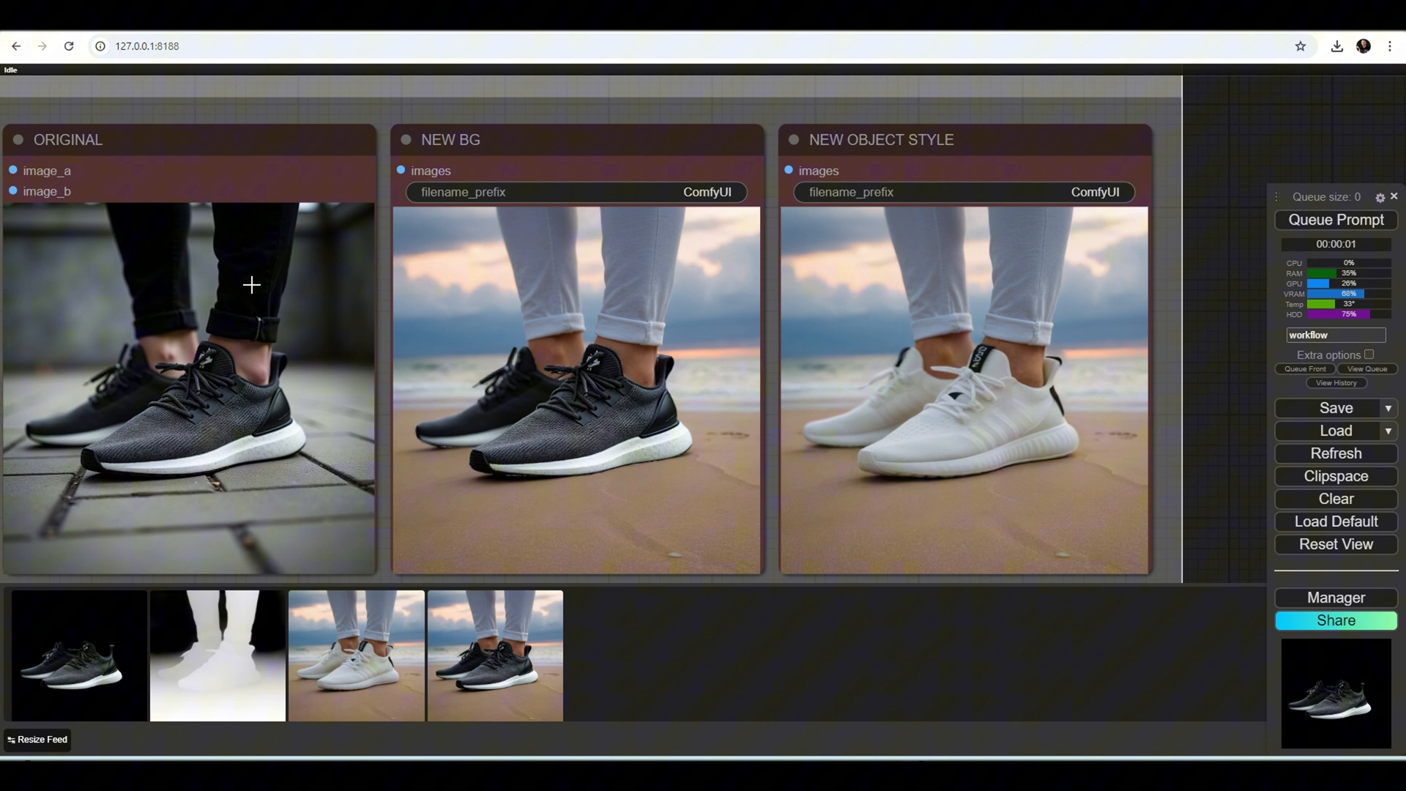
mouse_move(517, 226)
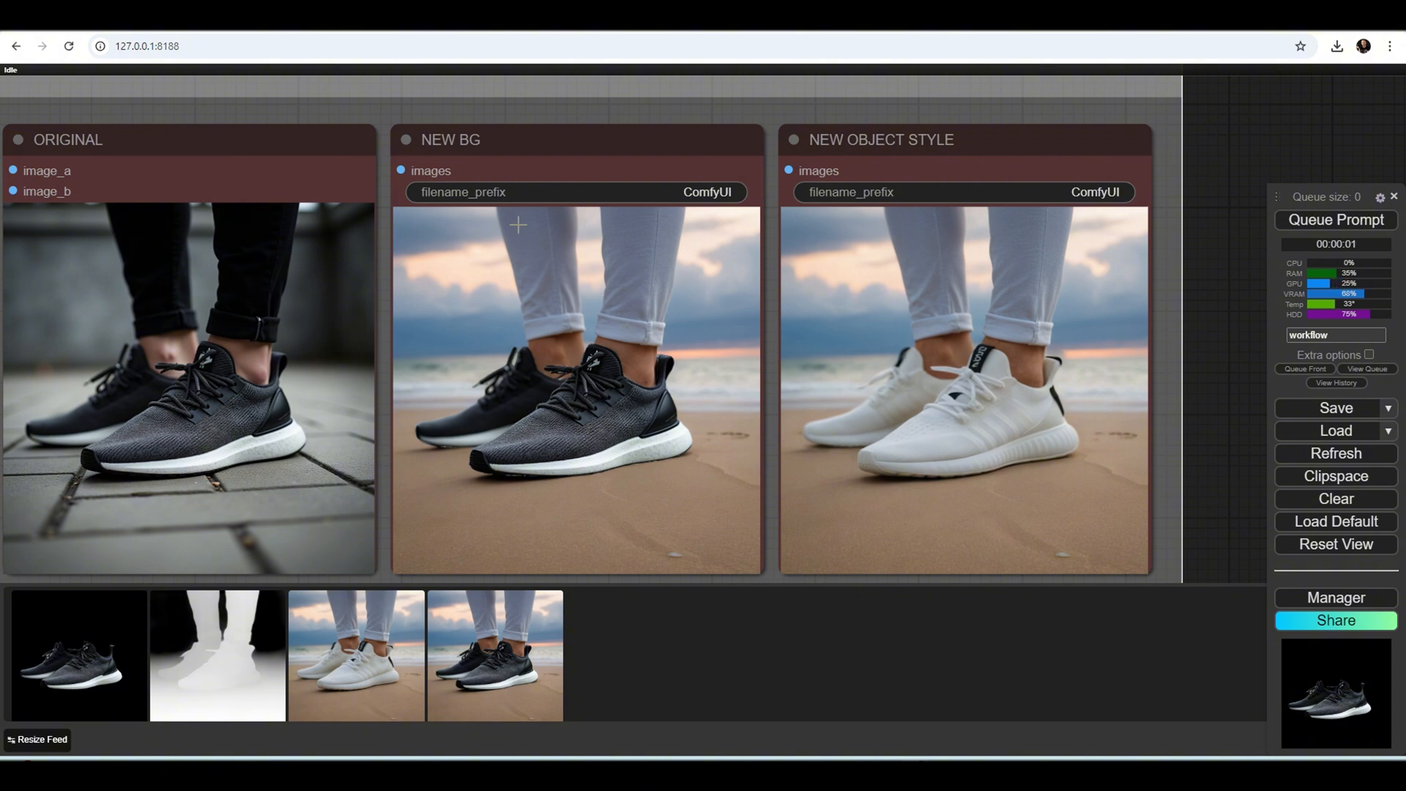
mouse_move(736, 441)
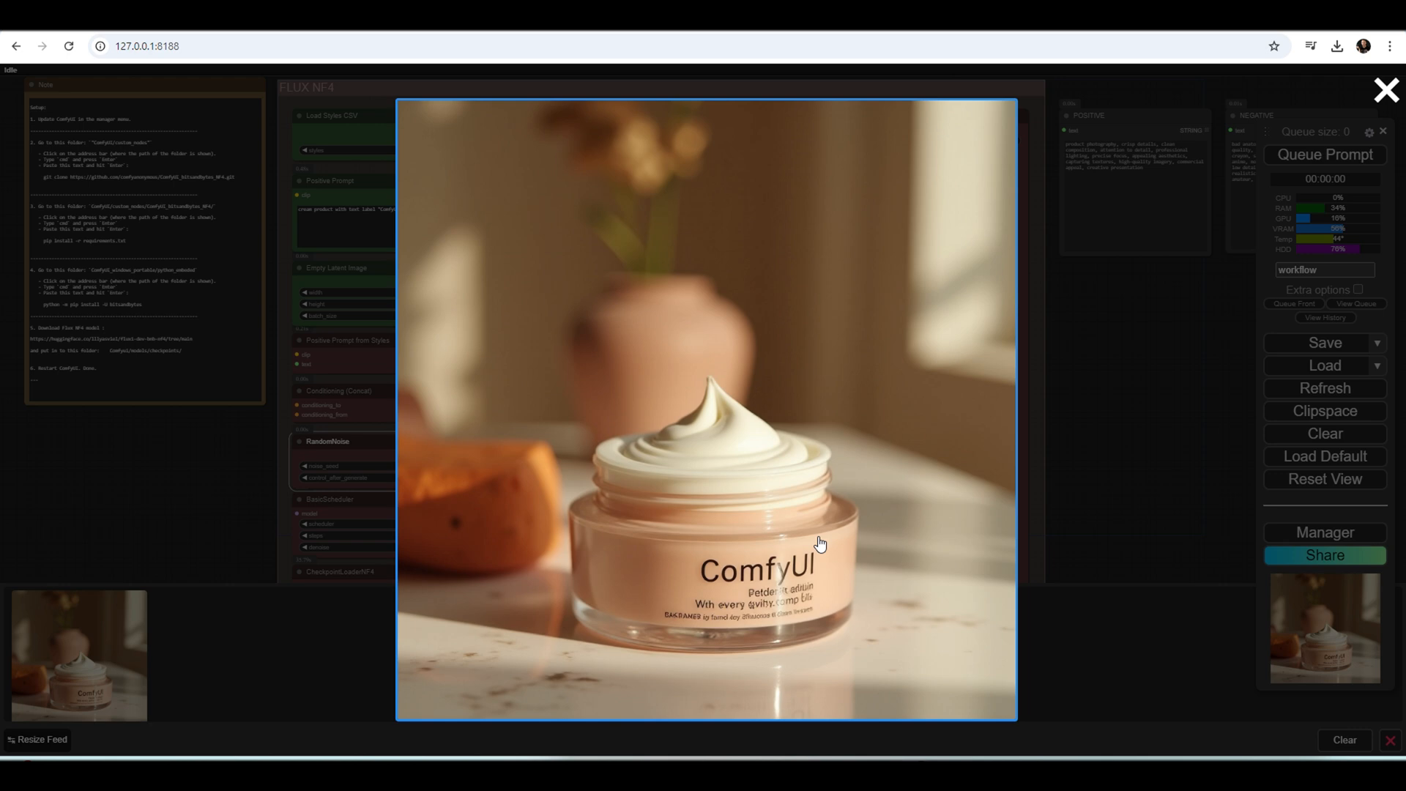
Step: Close the enlarged cream jar image and scroll the canvas to the Positive Prompt node
click(1386, 90)
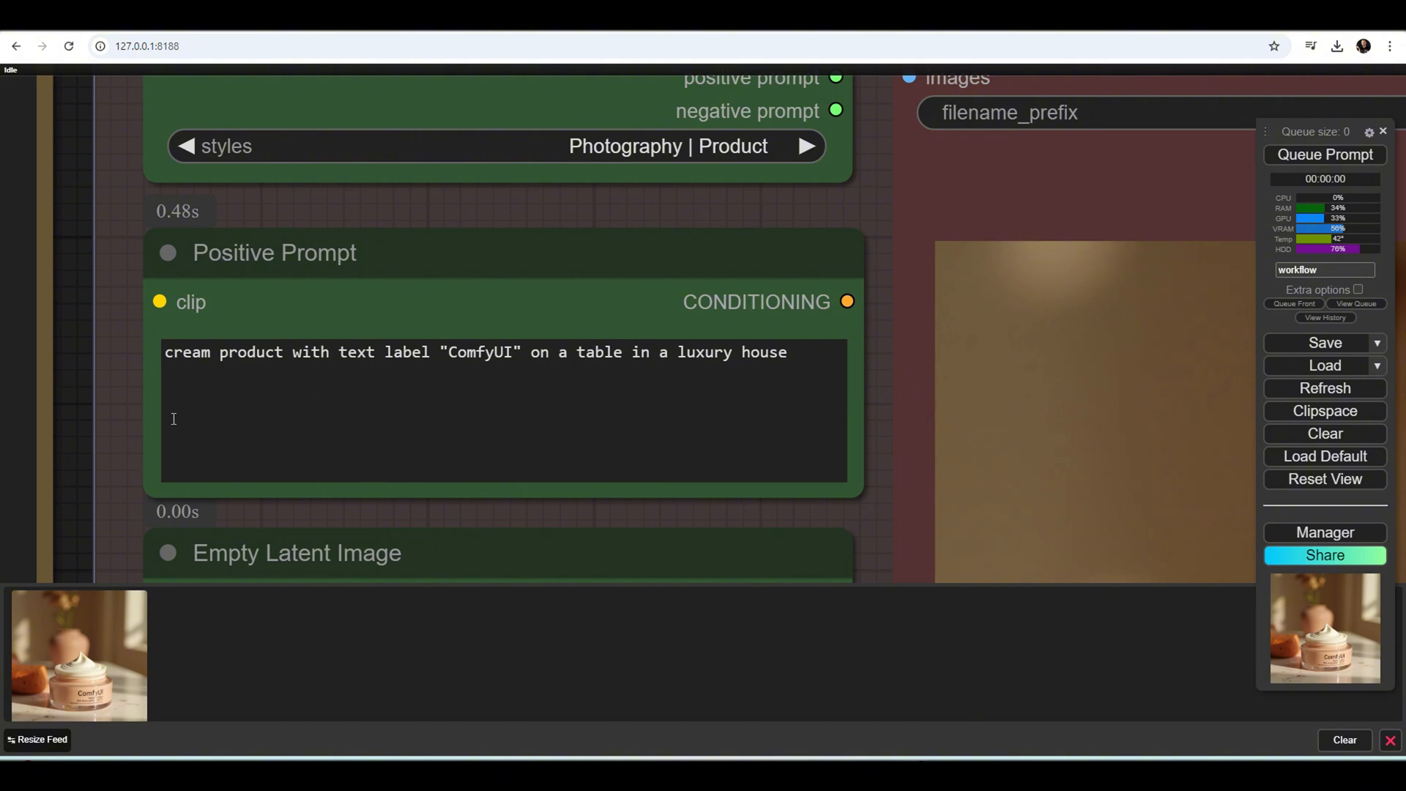
scroll(down, 3)
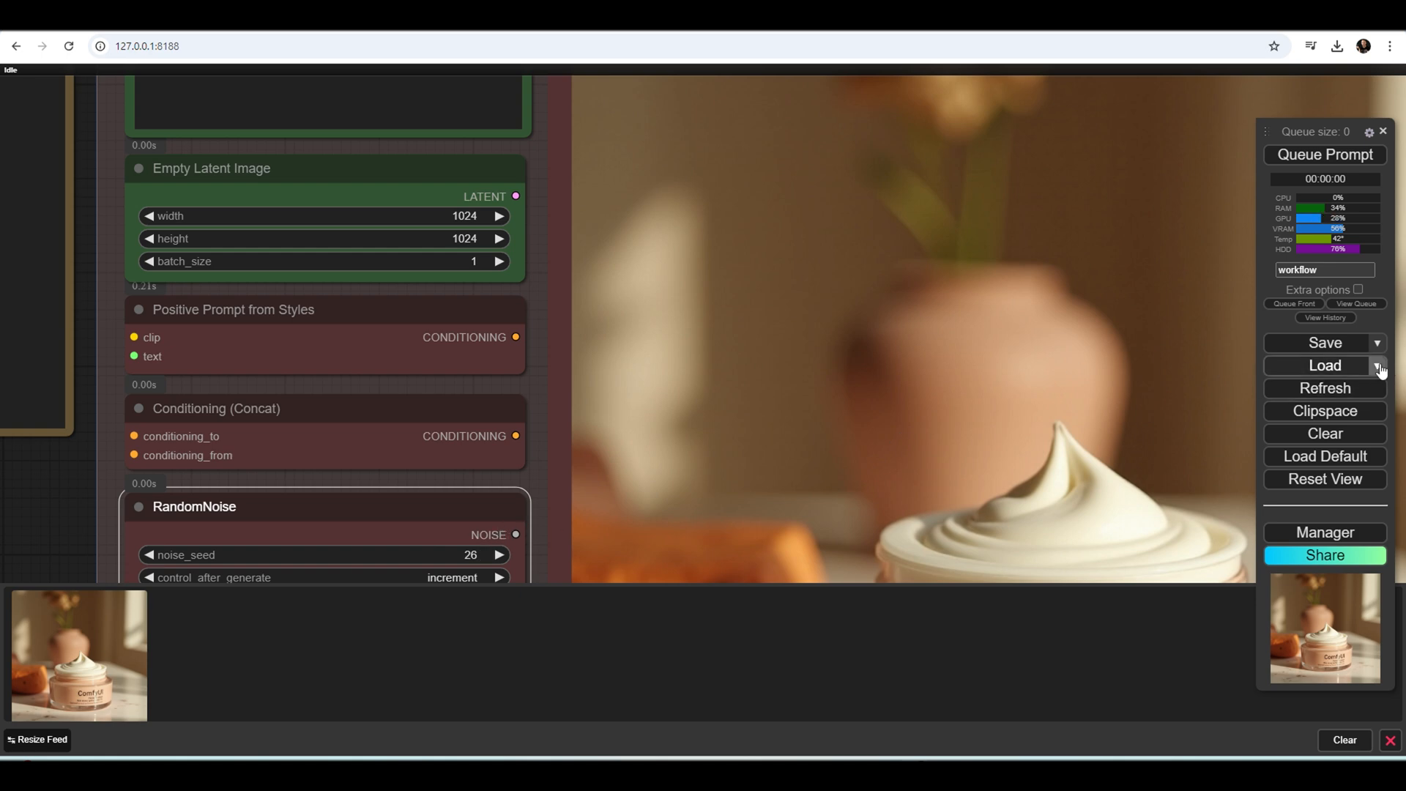
Step: Load the PRODUCT BG workflow from the saved workflows list
click(1380, 366)
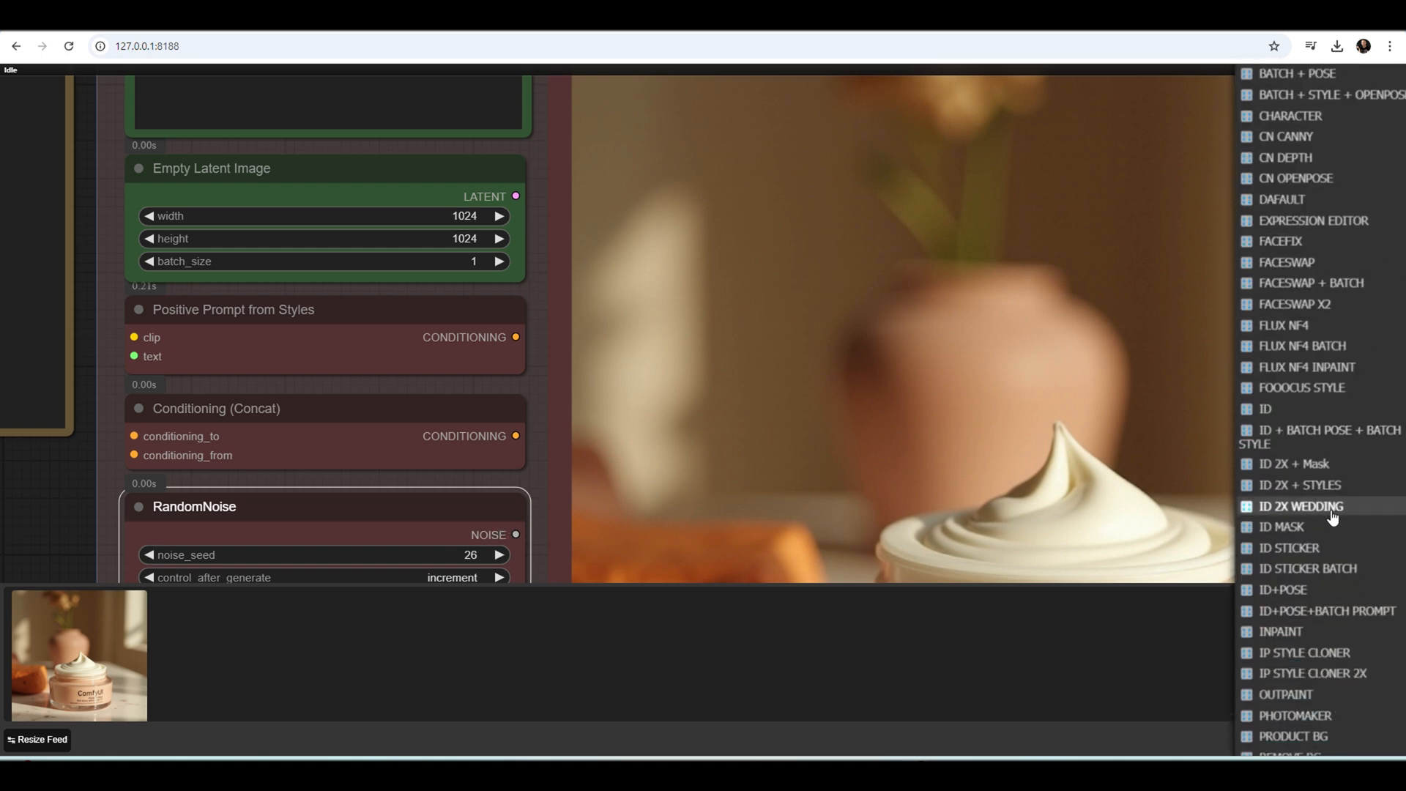
scroll(down, 3)
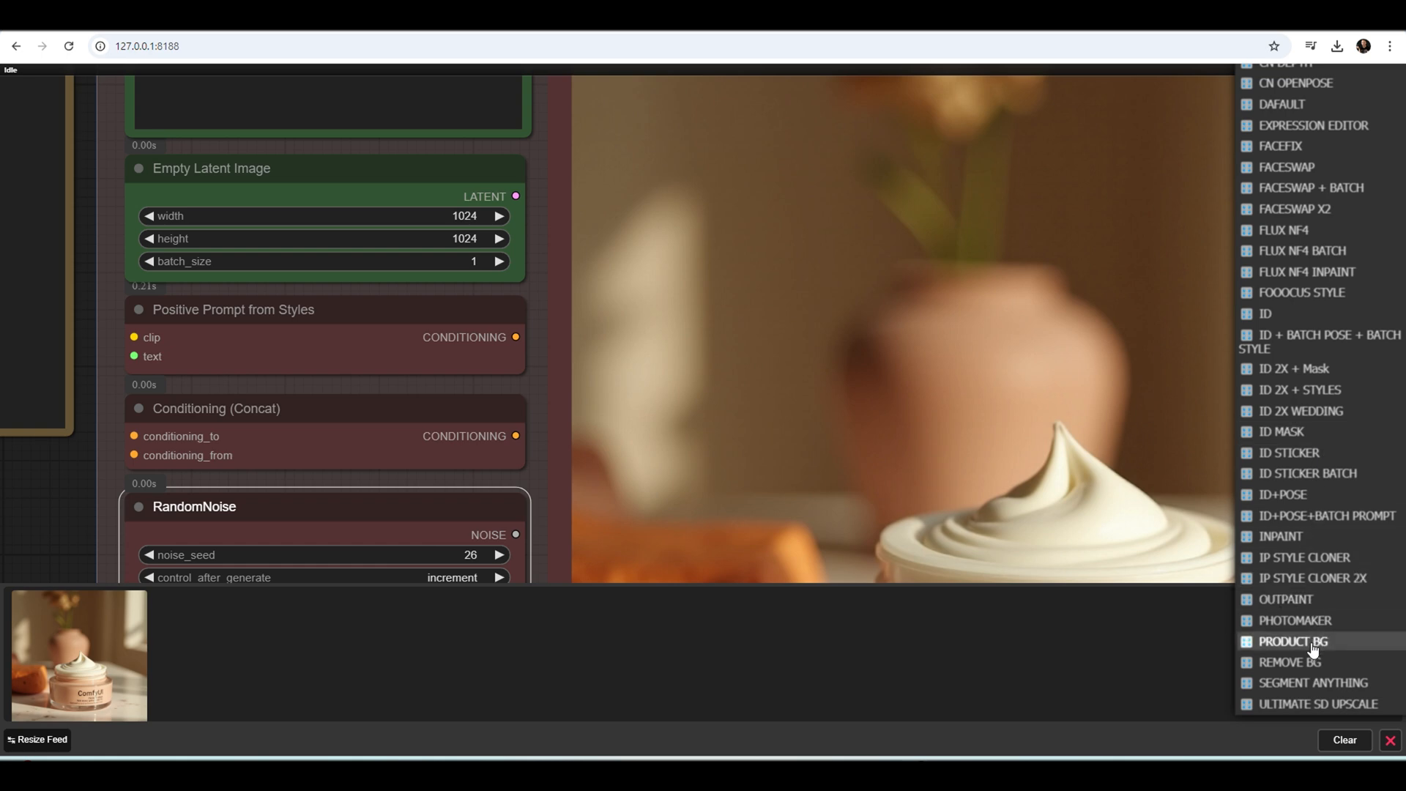
click(1291, 640)
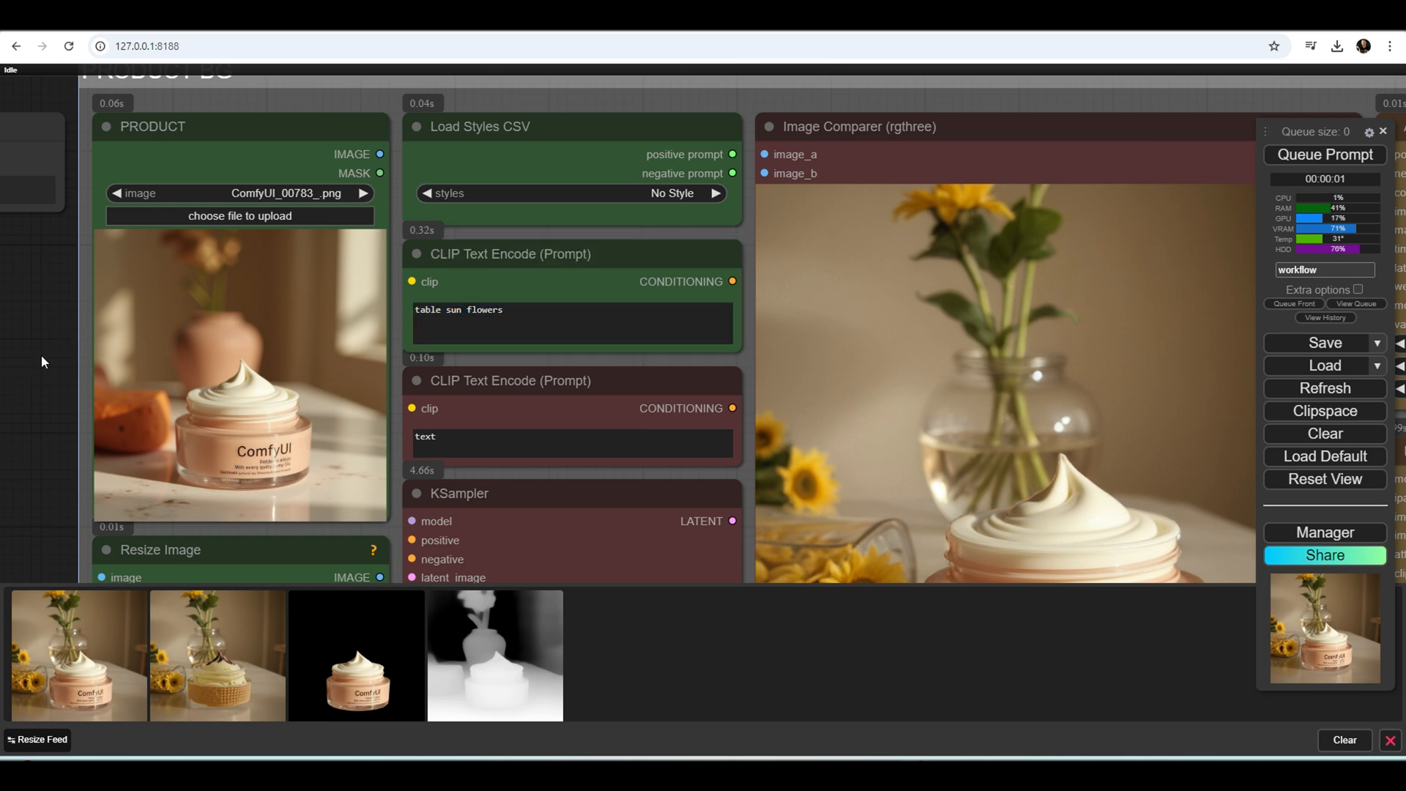
scroll(down, 3)
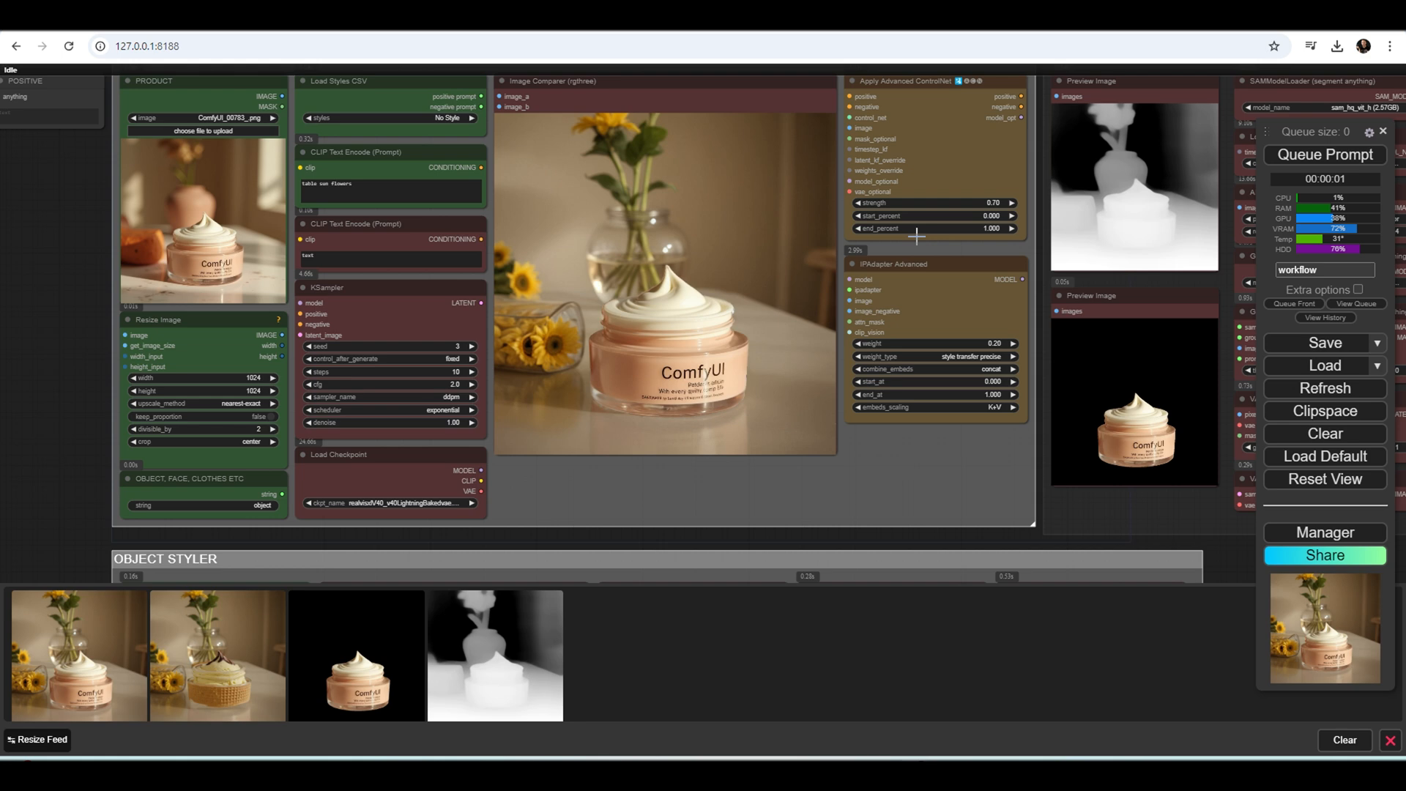
mouse_move(943, 309)
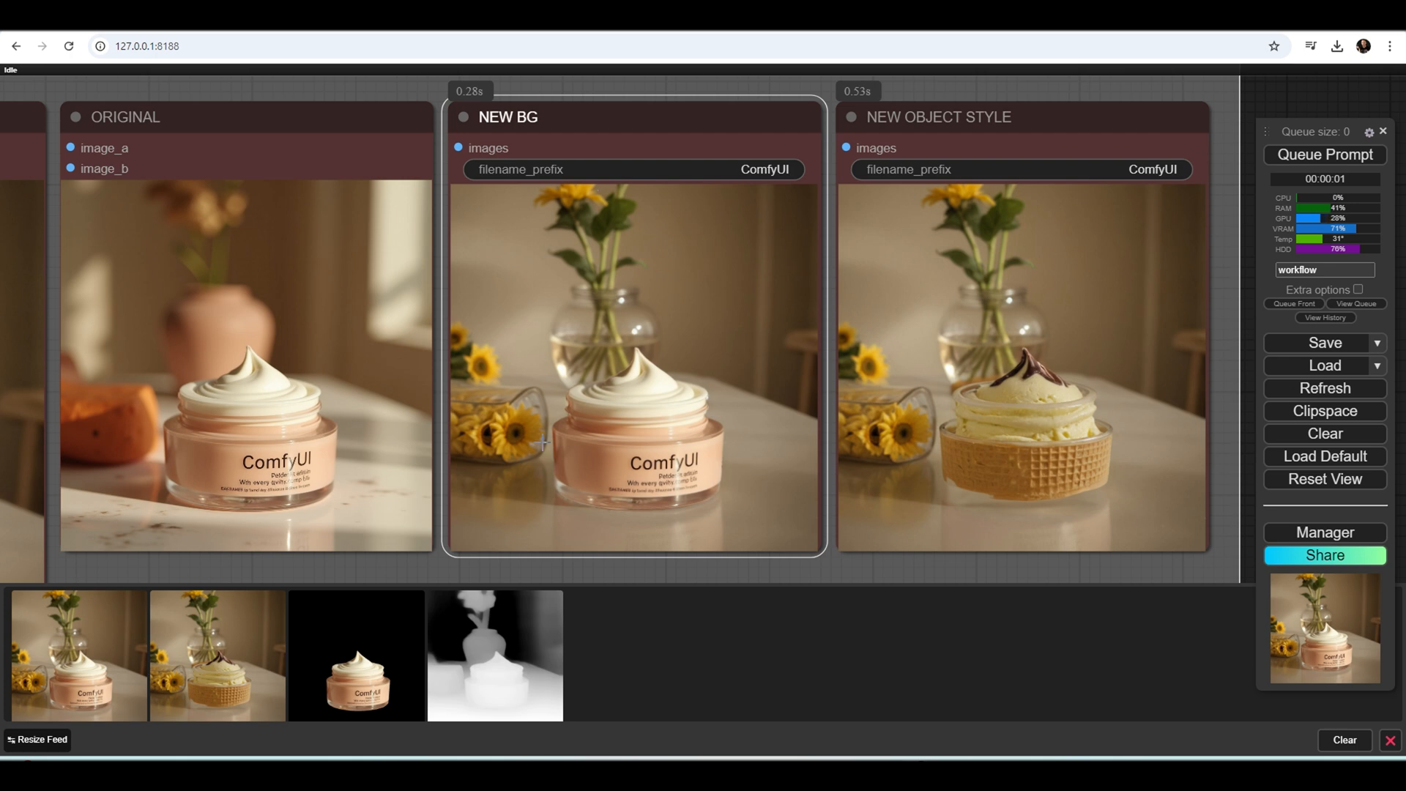
mouse_move(705, 269)
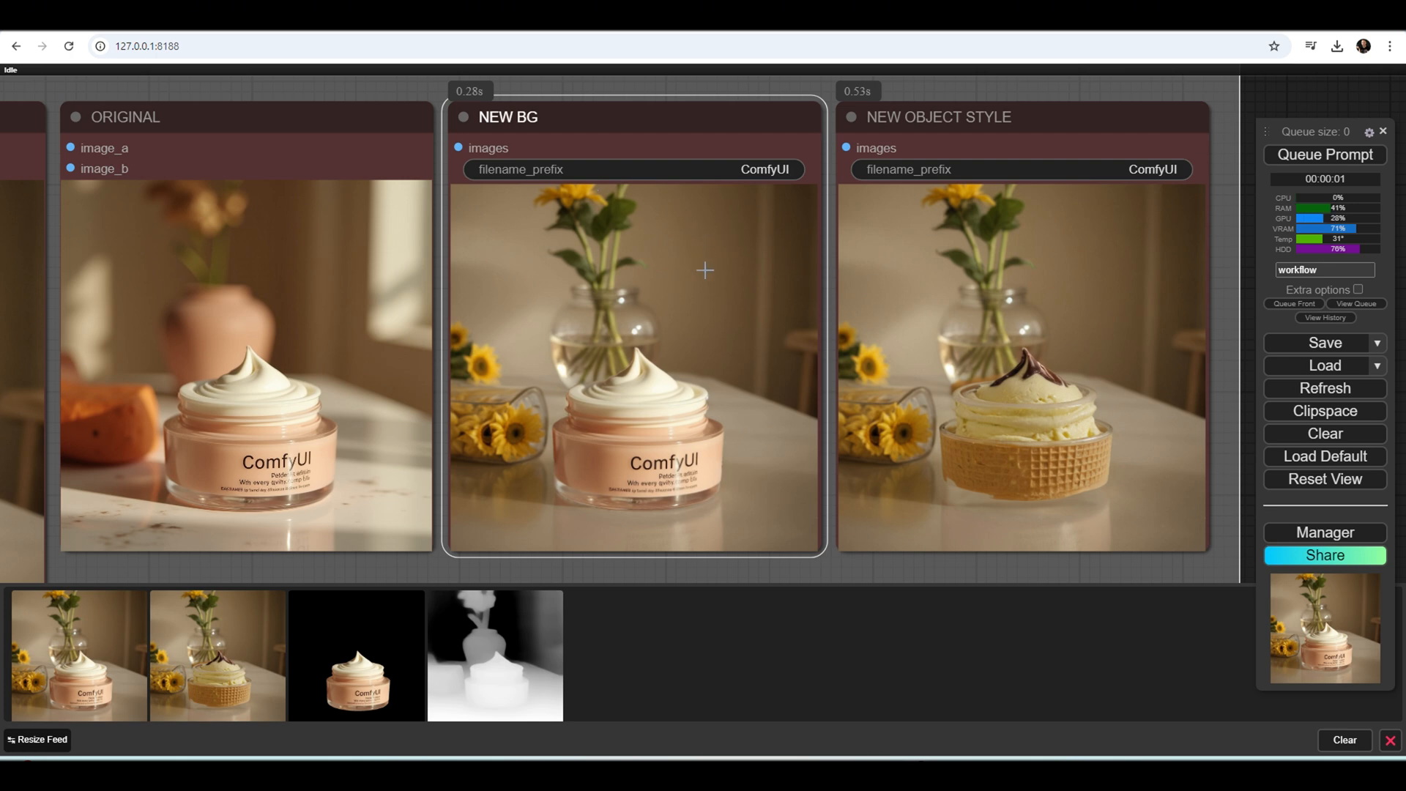
mouse_move(1053, 437)
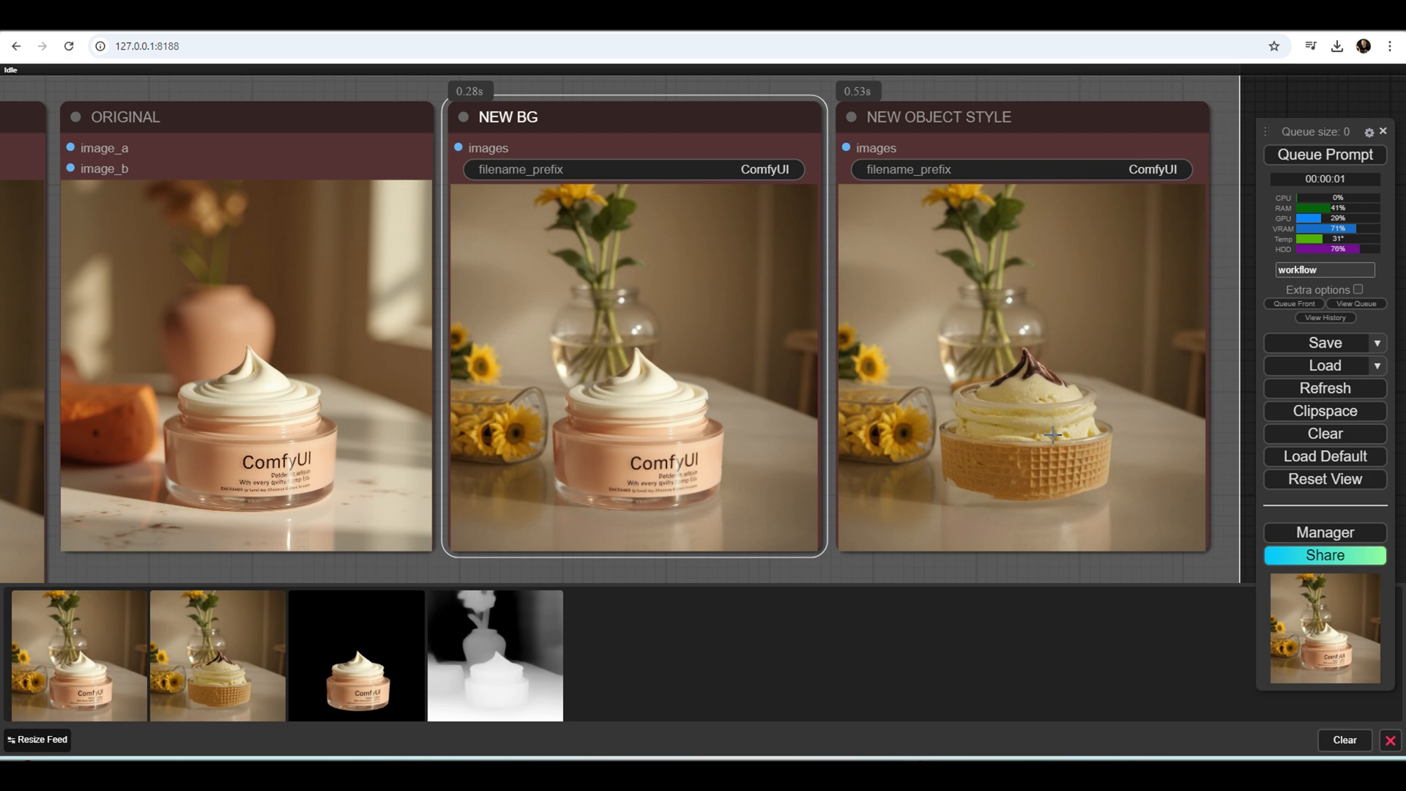
mouse_move(1042, 394)
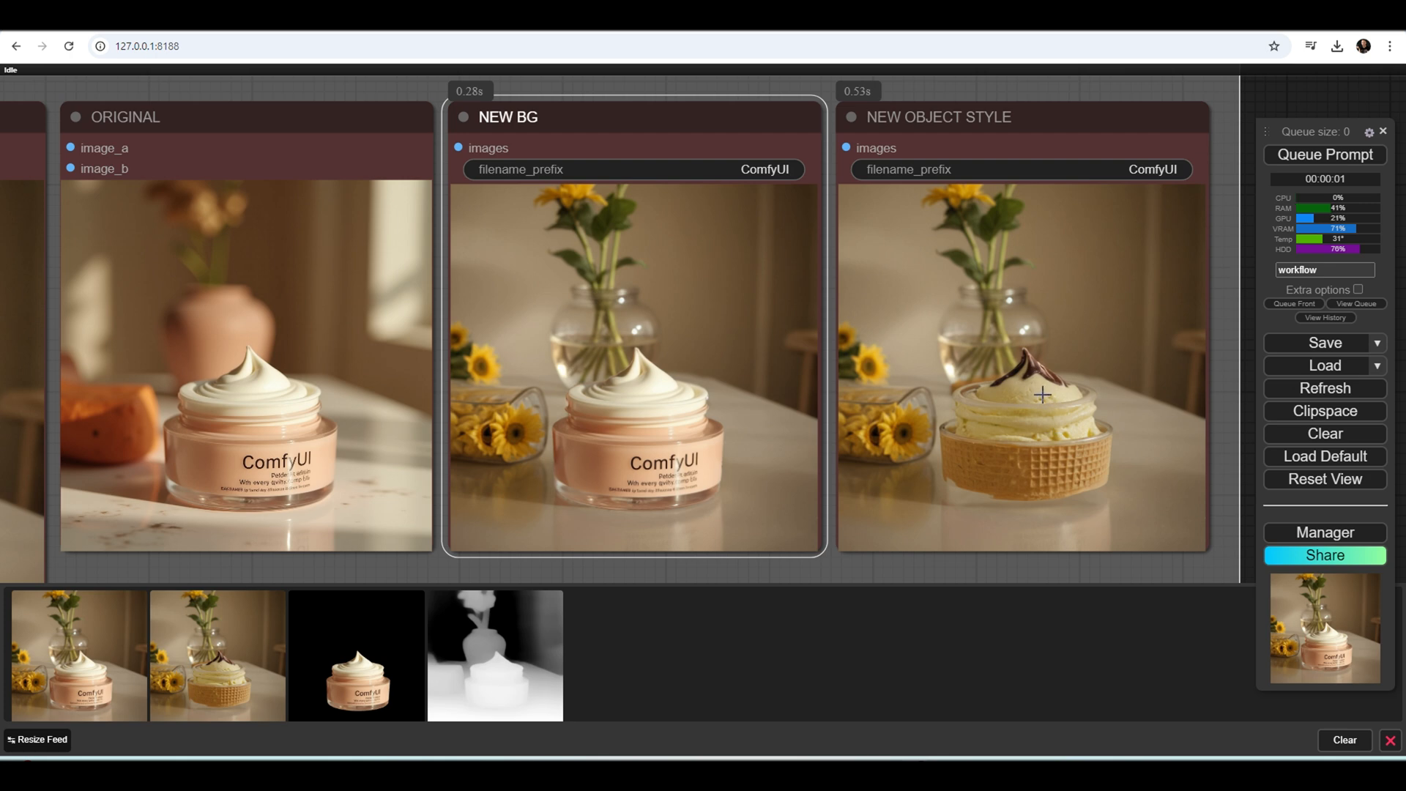